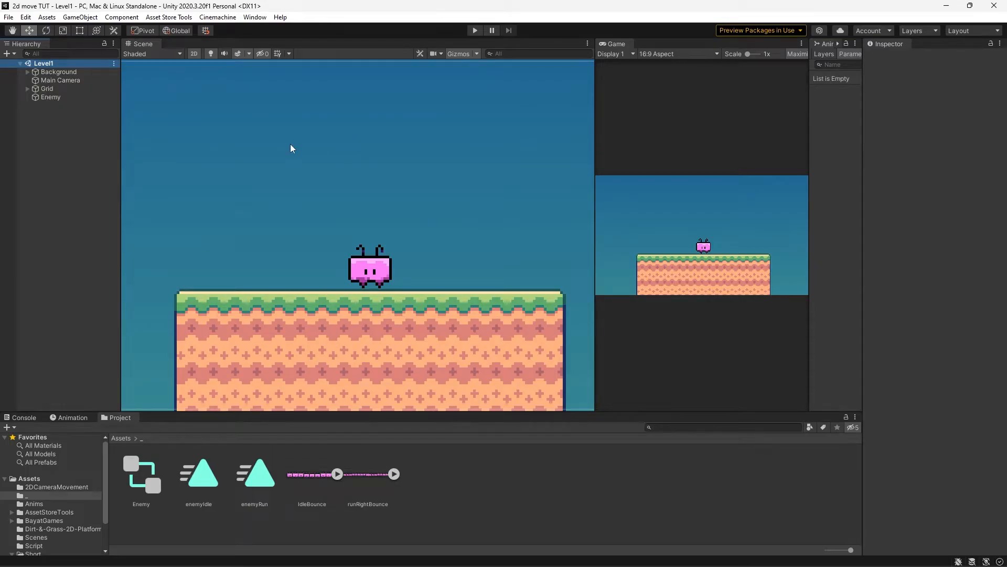
- Inspect the Enemy's animation clips, previewing enemyIdle and enemyRun
{"action": "left_click", "coordinate": [50, 97]}
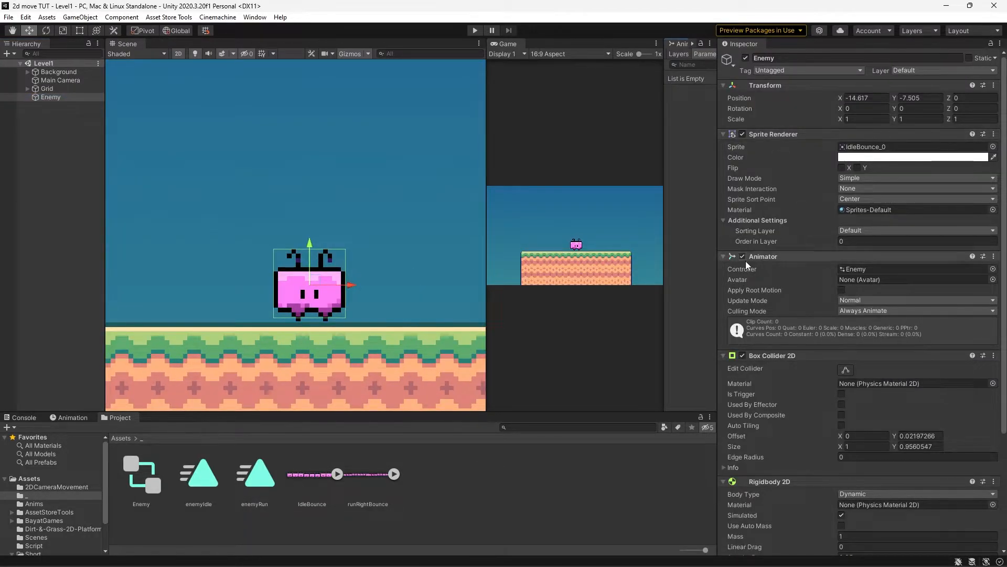
{"action": "scroll", "scroll_direction": "down", "scroll_amount": 3}
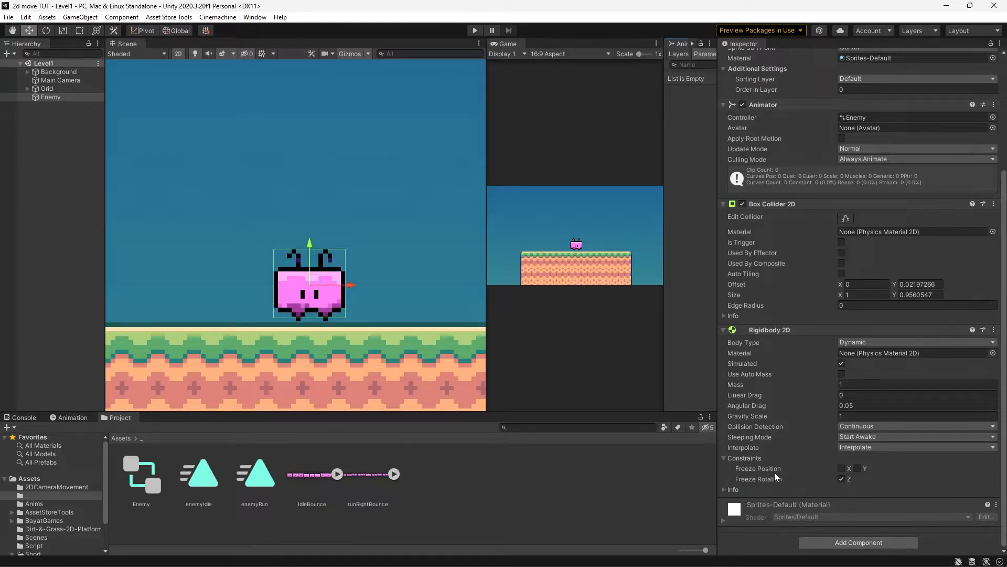
{"action": "left_click", "coordinate": [73, 418]}
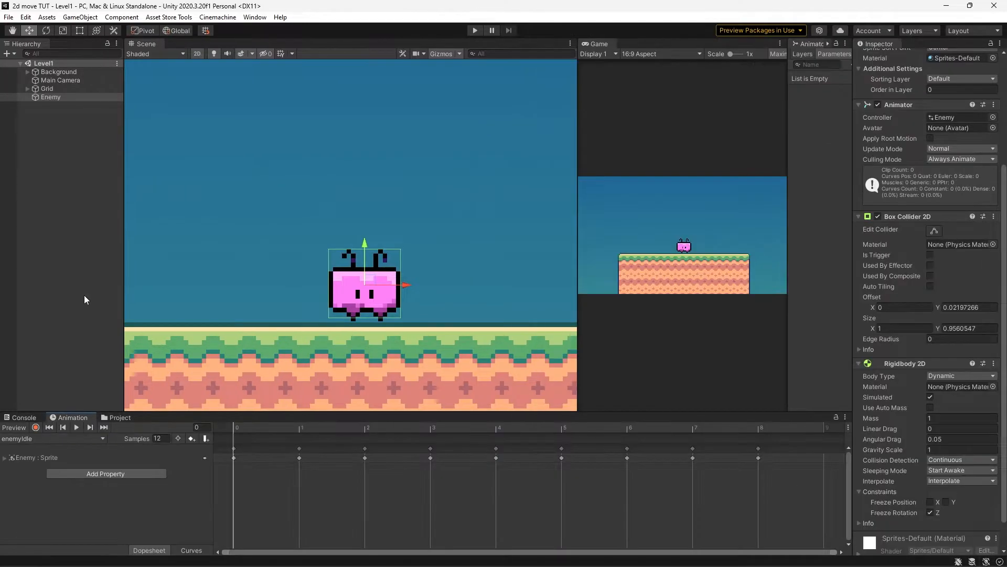
{"action": "left_click", "coordinate": [75, 426]}
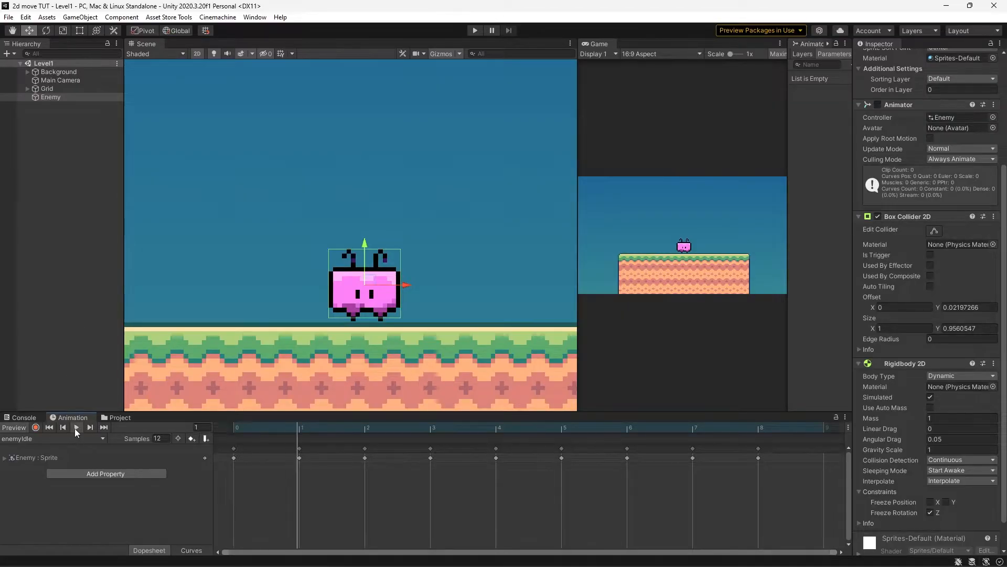
{"action": "left_click", "coordinate": [75, 427]}
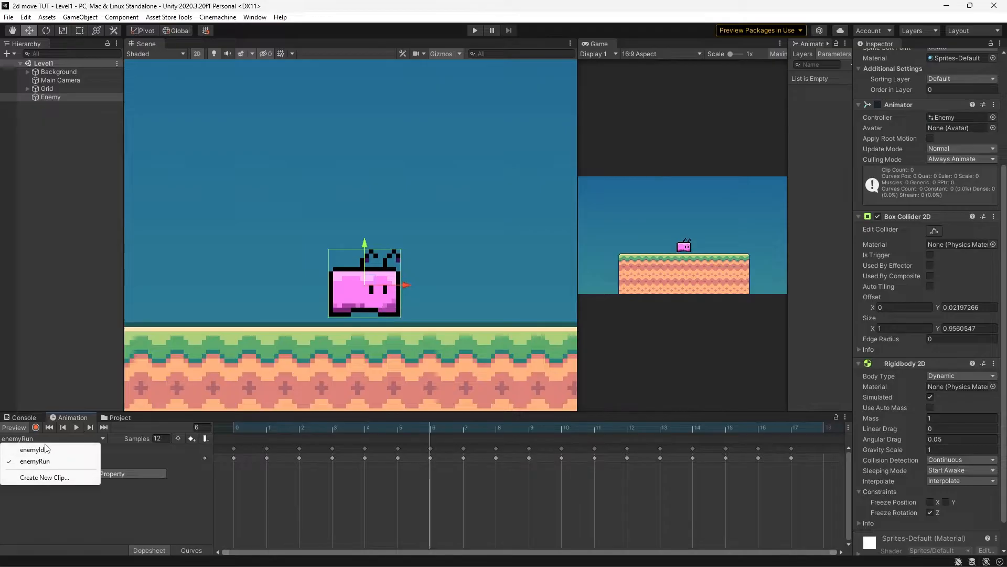
{"action": "left_click", "coordinate": [36, 449]}
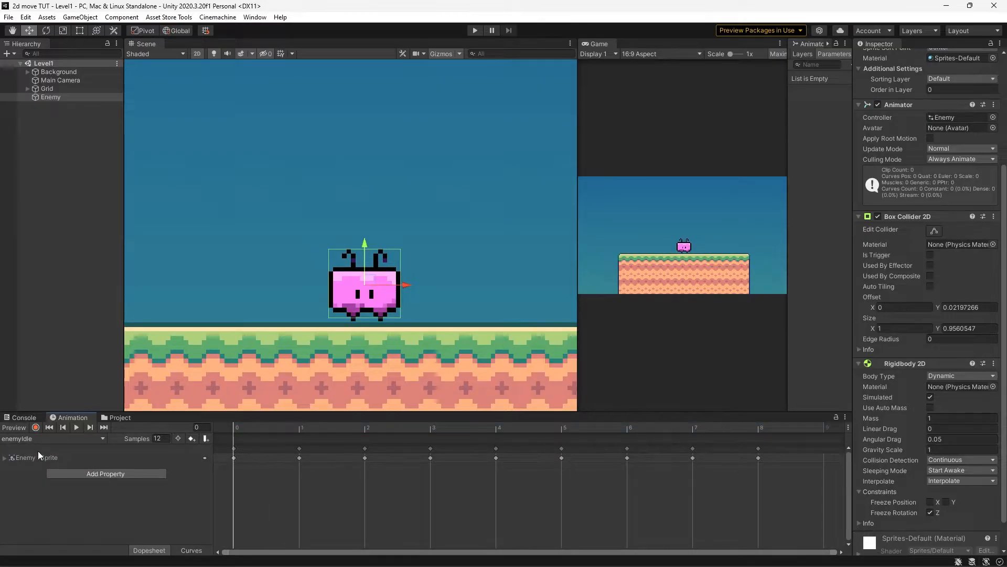
{"action": "left_click", "coordinate": [119, 418]}
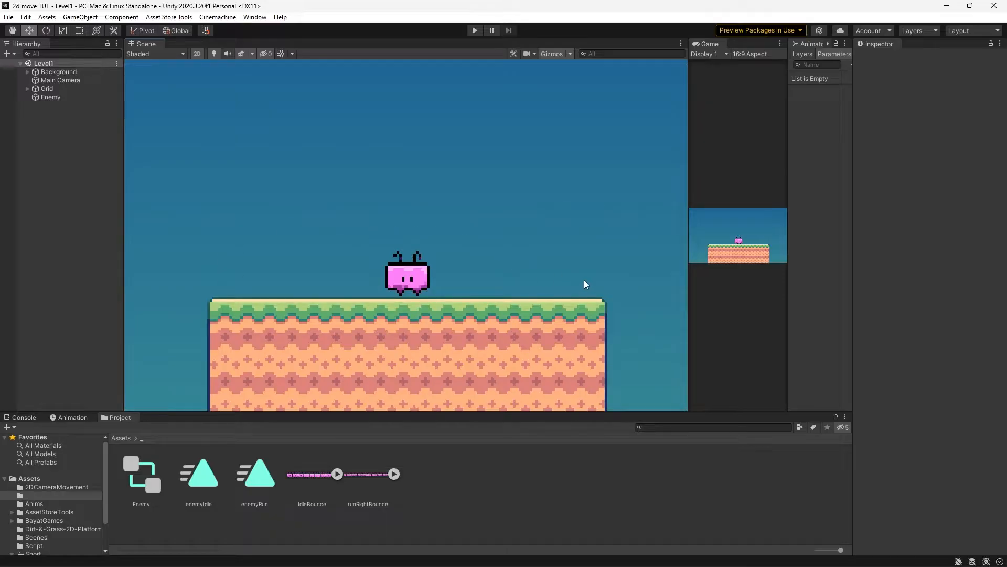
{"action": "mouse_move", "coordinate": [220, 280]}
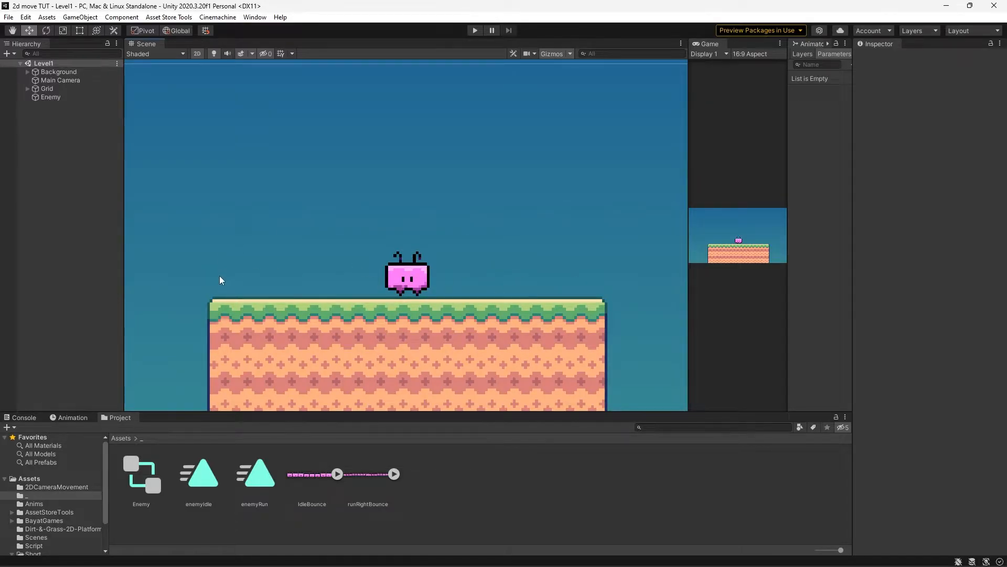
{"action": "mouse_move", "coordinate": [269, 251]}
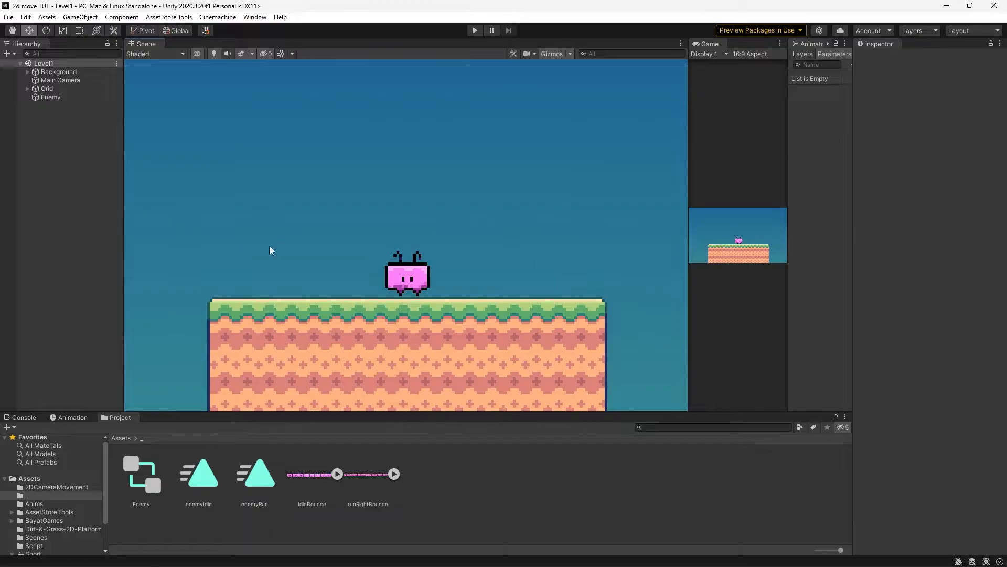
{"action": "mouse_move", "coordinate": [592, 264]}
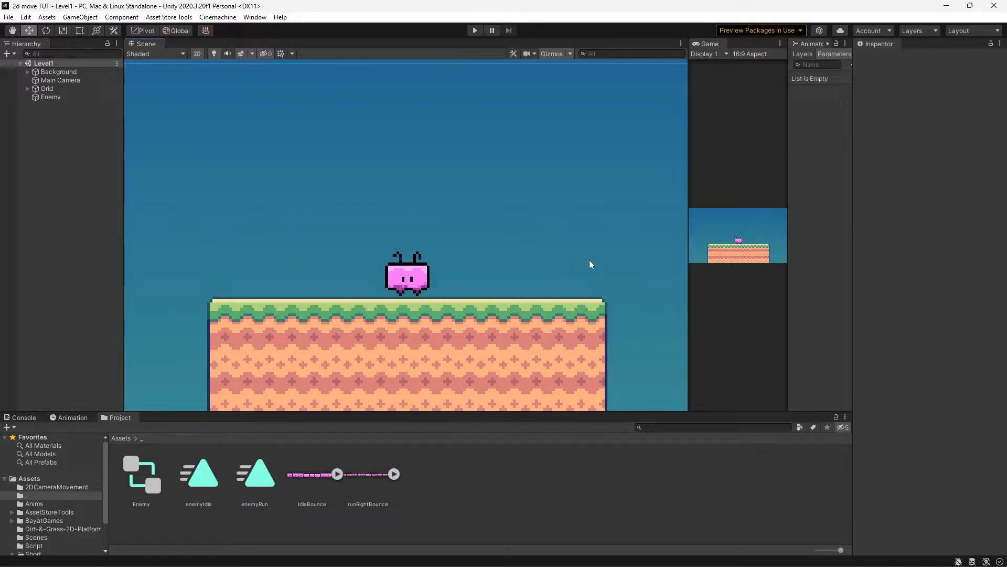
{"action": "mouse_move", "coordinate": [371, 252]}
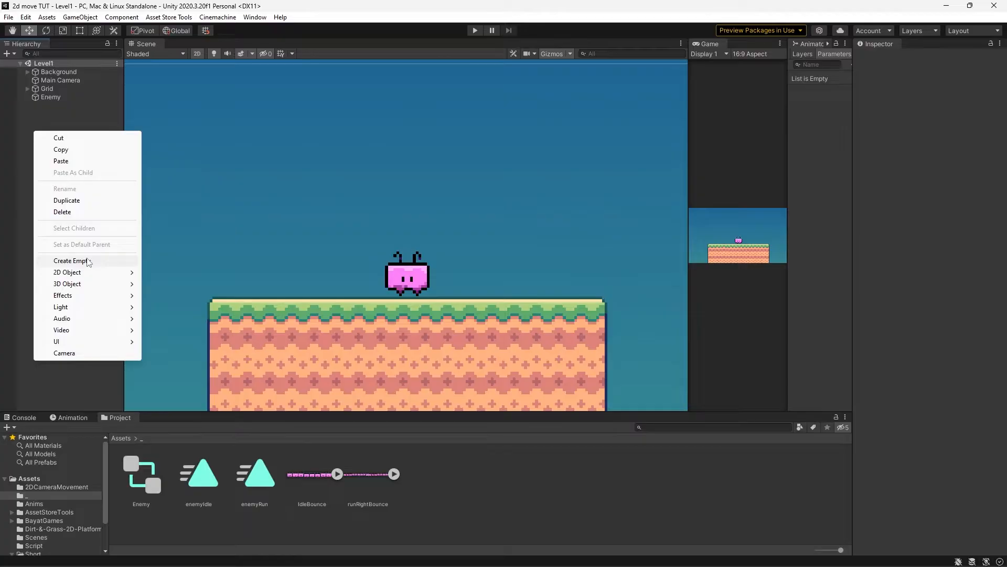
- Create empty PointA and PointB objects and position them on either side of Enemy
{"action": "left_click", "coordinate": [71, 261]}
{"action": "type", "text": "PointB"}
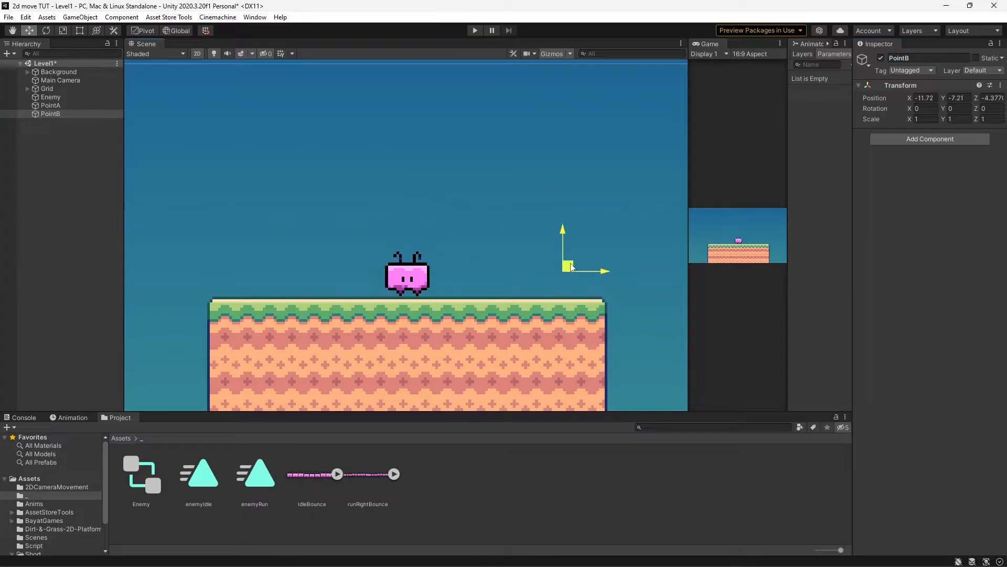
{"action": "left_click", "coordinate": [50, 105]}
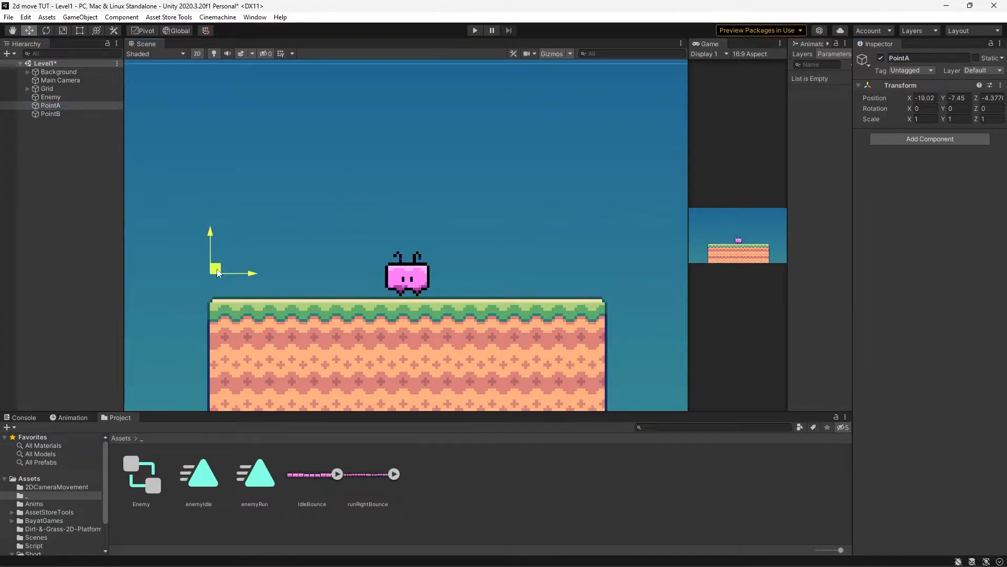
{"action": "left_click", "coordinate": [68, 127]}
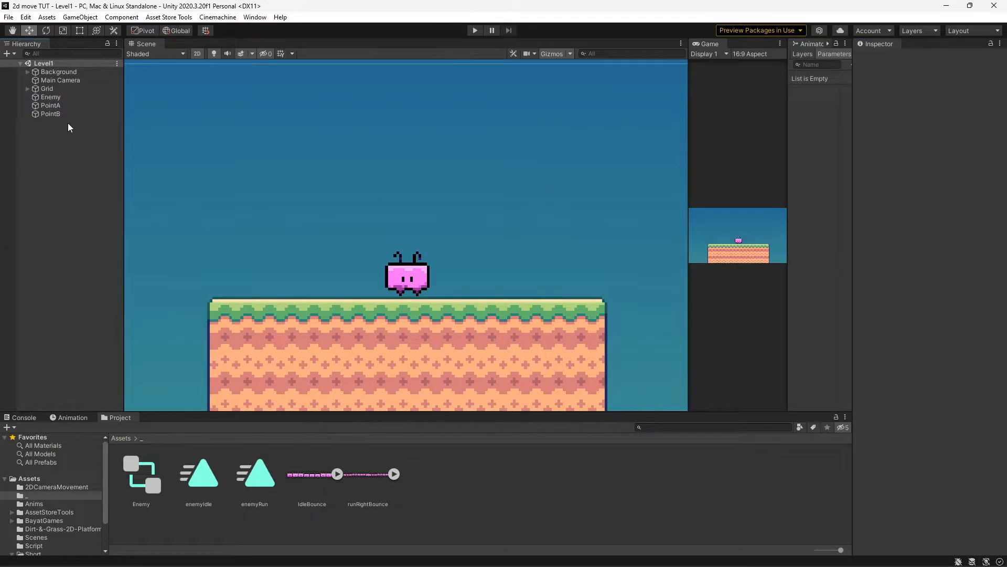
{"action": "left_click", "coordinate": [50, 105]}
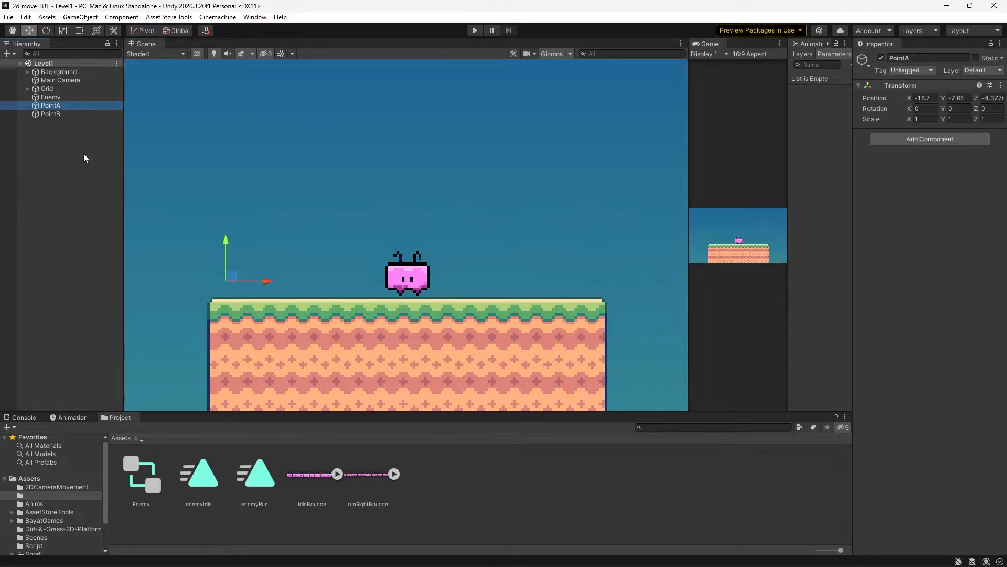
{"action": "mouse_move", "coordinate": [572, 272]}
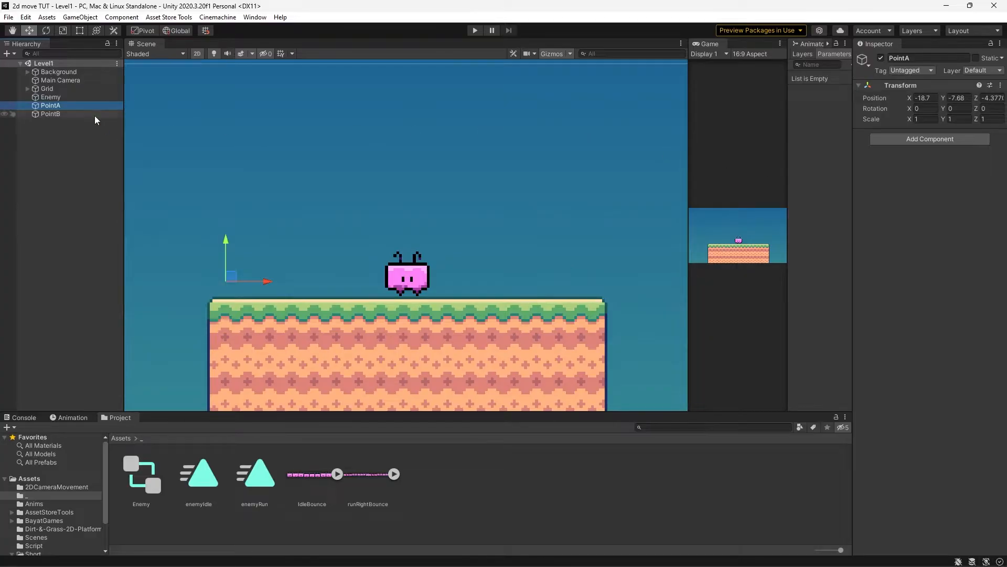
{"action": "left_click", "coordinate": [50, 97]}
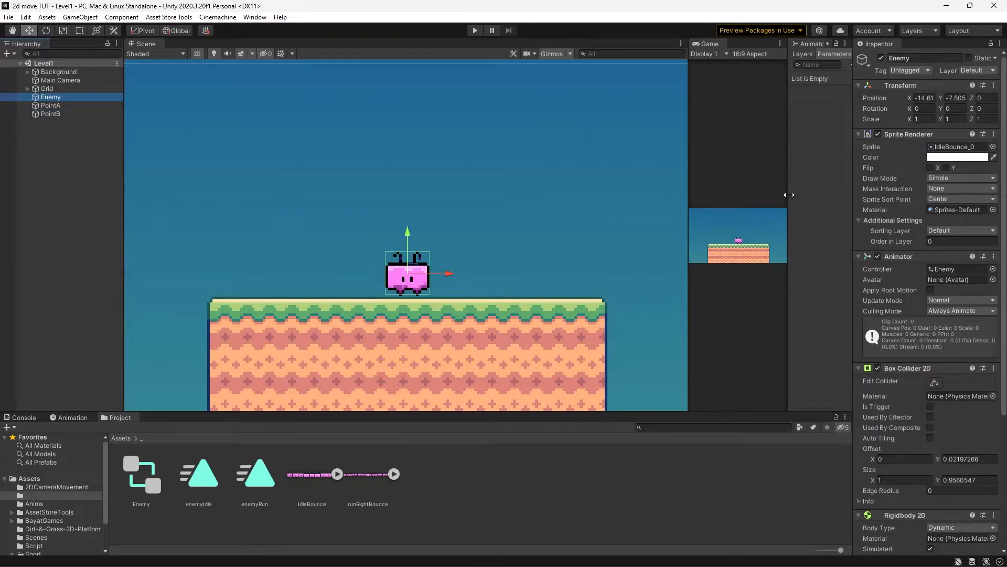
{"action": "mouse_move", "coordinate": [492, 269]}
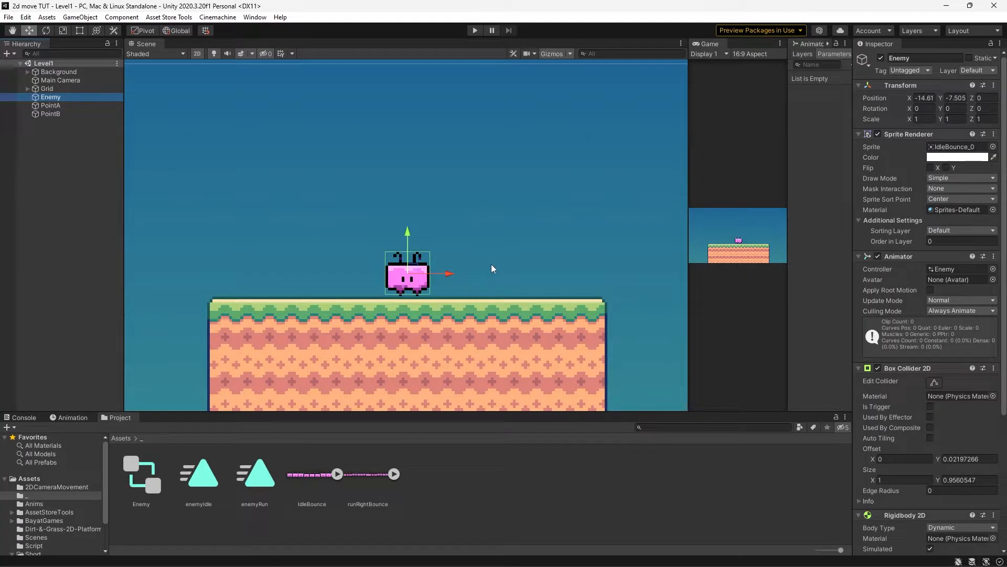
- Open the Animator and create the enemyIdle→enemyRun transition, adjusting its timing settings
{"action": "left_click", "coordinate": [255, 18]}
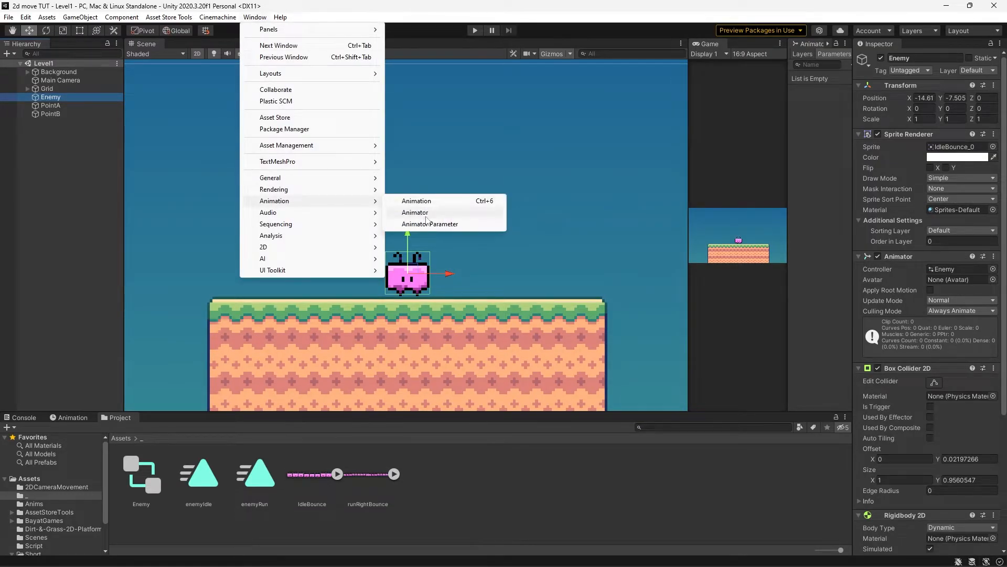
{"action": "left_click", "coordinate": [414, 212]}
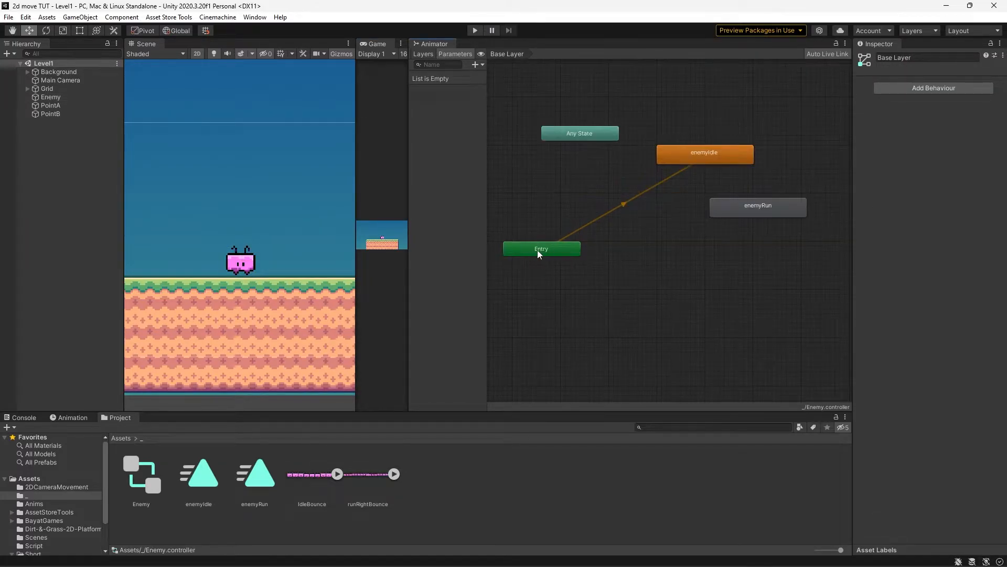
{"action": "left_click", "coordinate": [541, 249]}
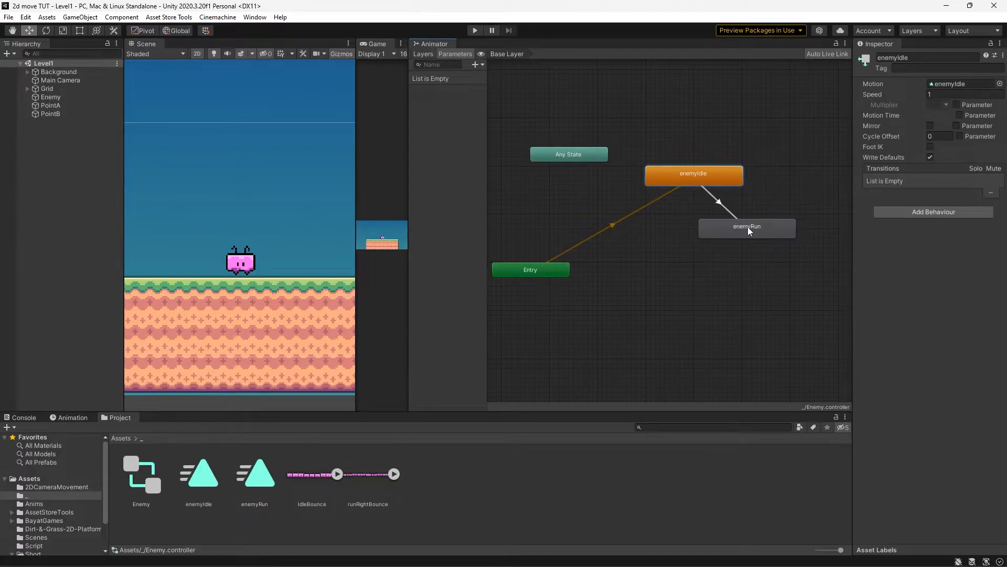
{"action": "left_click", "coordinate": [718, 201]}
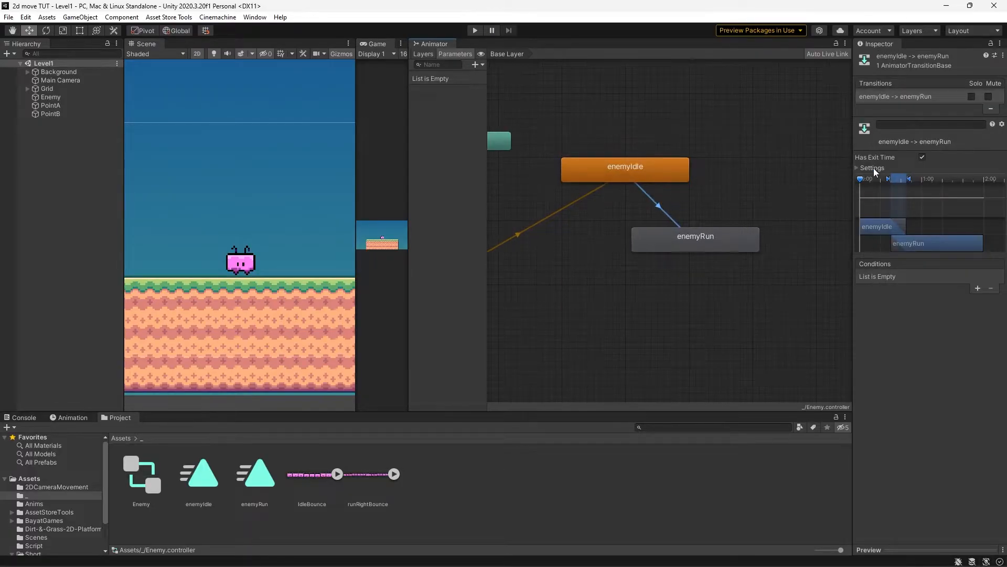
{"action": "left_click", "coordinate": [922, 157]}
{"action": "type", "text": "0"}
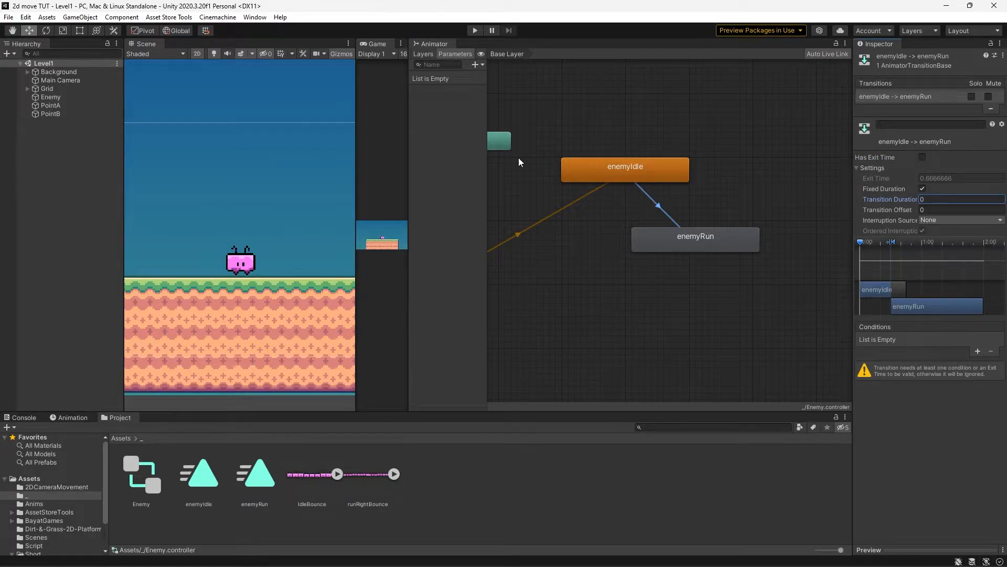
- Add the isRunning bool parameter and a transition from enemyRun back to enemyIdle
{"action": "left_click", "coordinate": [475, 64]}
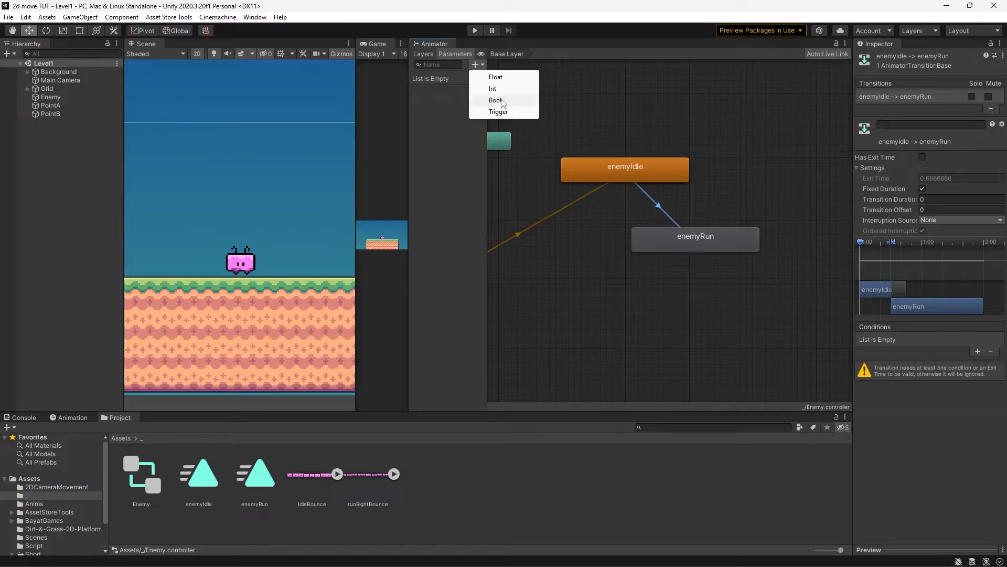
{"action": "left_click", "coordinate": [494, 100]}
{"action": "type", "text": "isRunning"}
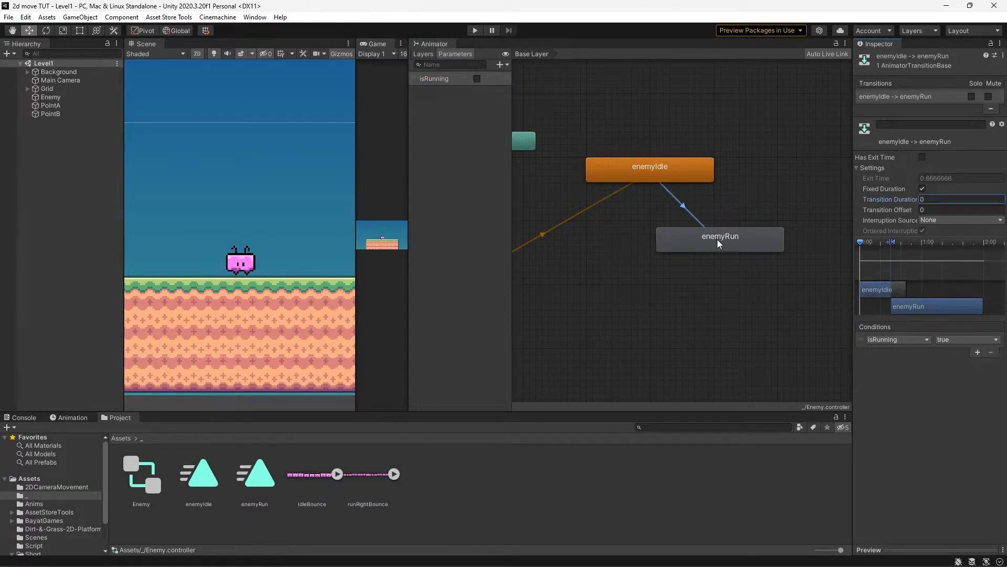
{"action": "left_click", "coordinate": [719, 235]}
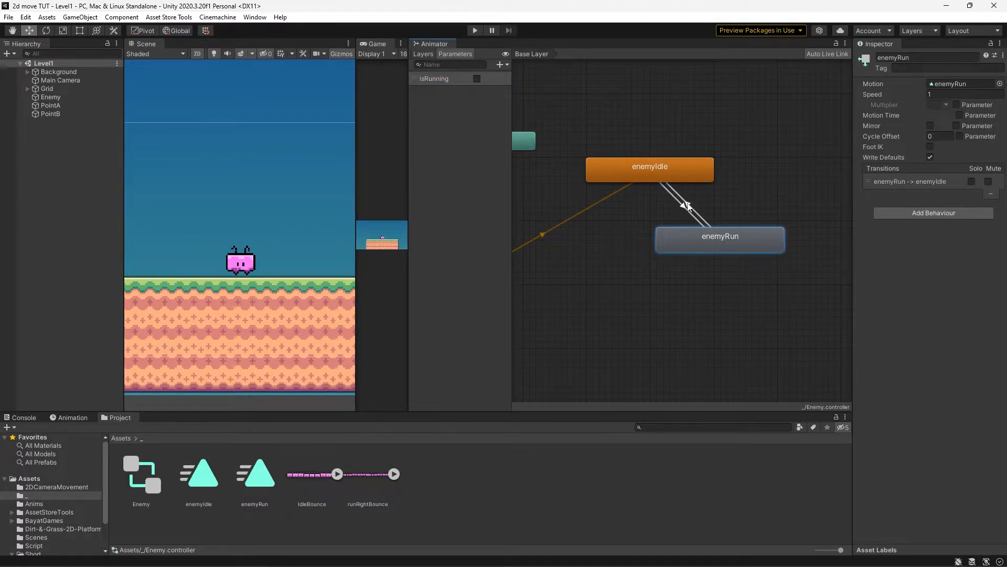
{"action": "left_click", "coordinate": [687, 204]}
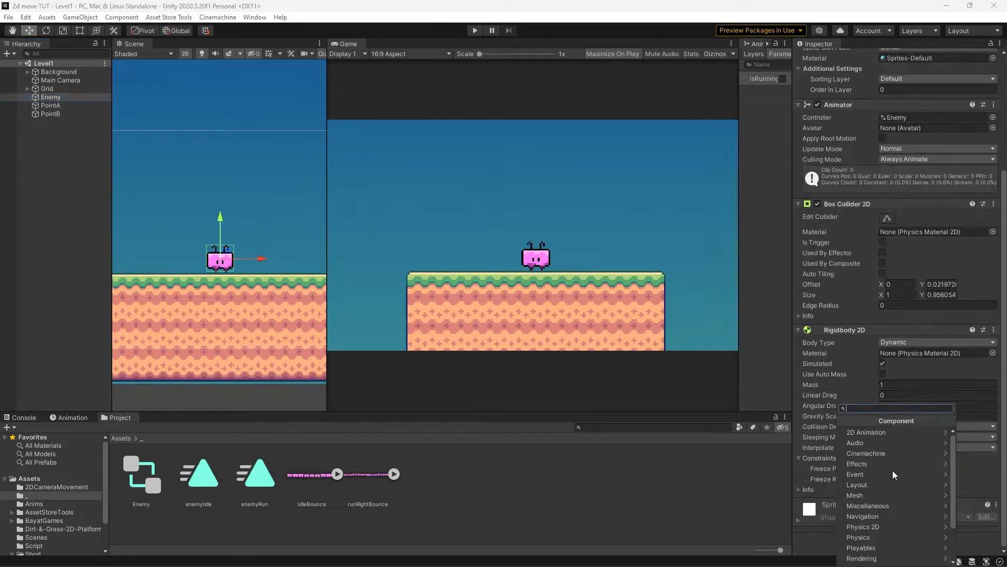
- Search Add Component for 'enem' to find the enemyPatrol script
{"action": "type", "text": "enem"}
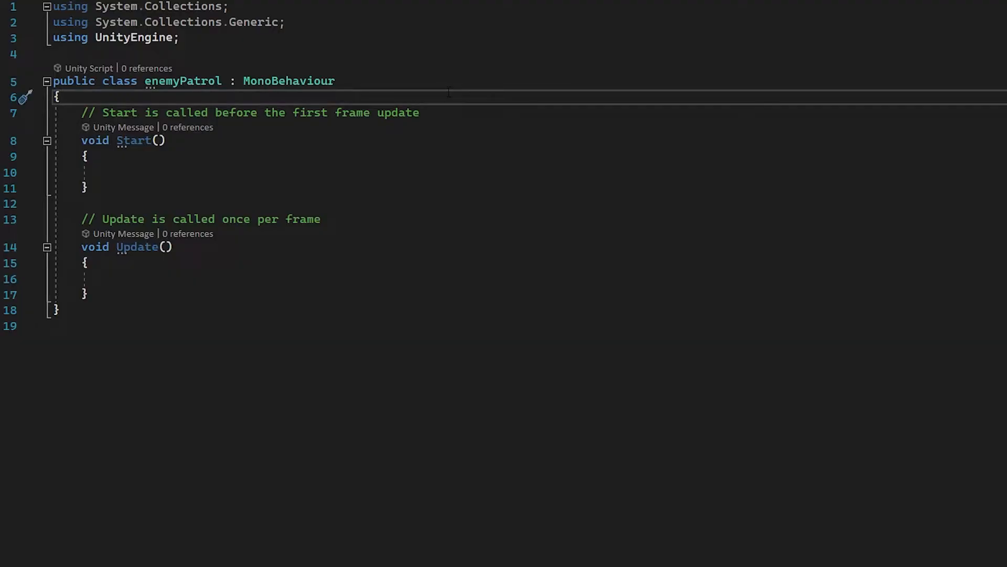
- Declare public GameObject pointA and pointB fields in enemyPatrol.cs
{"action": "type", "text": "public GameObject gameObject;"}
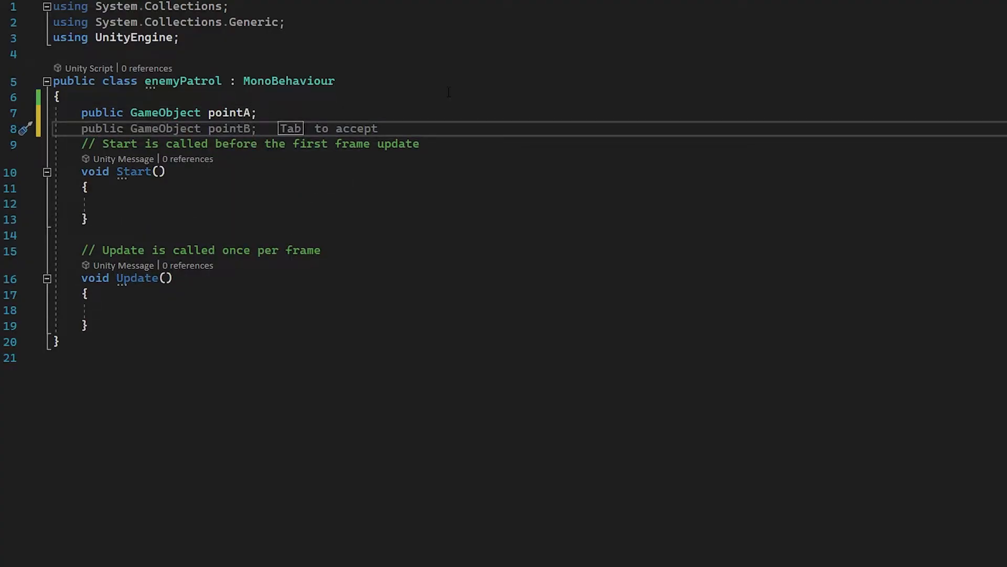
{"action": "key", "text": "Backspace"}
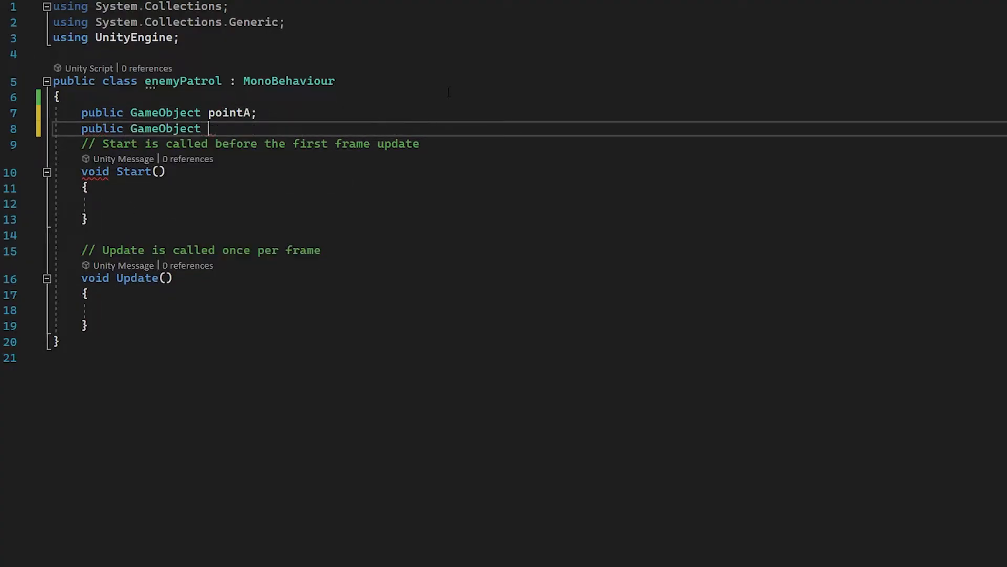
{"action": "type", "text": "pointB;"}
{"action": "type", "text": "private Transform currentPoint;"}
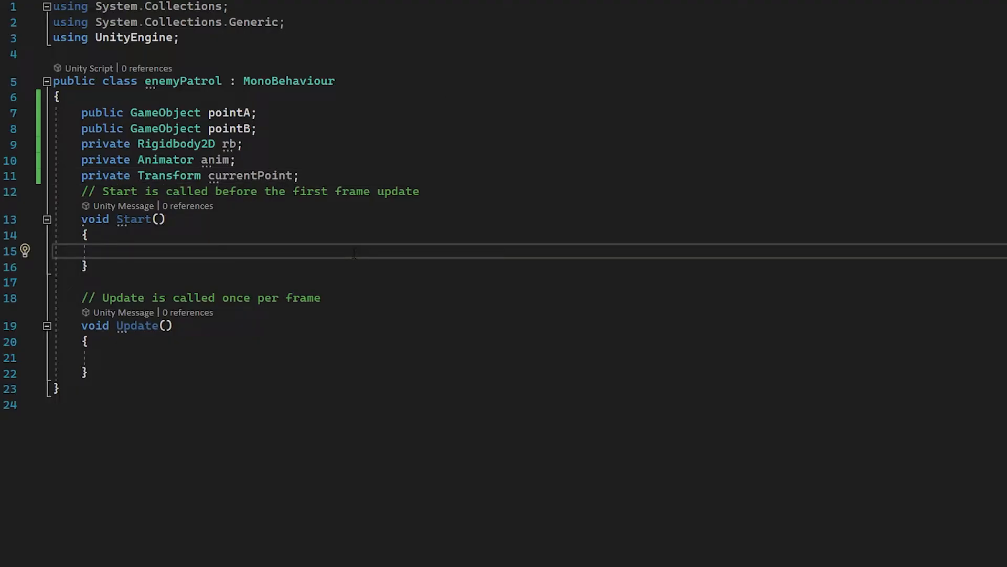
- In Start, assign rb and anim via GetComponent, target pointB, and set isRunning true
{"action": "type", "text": "rb"}
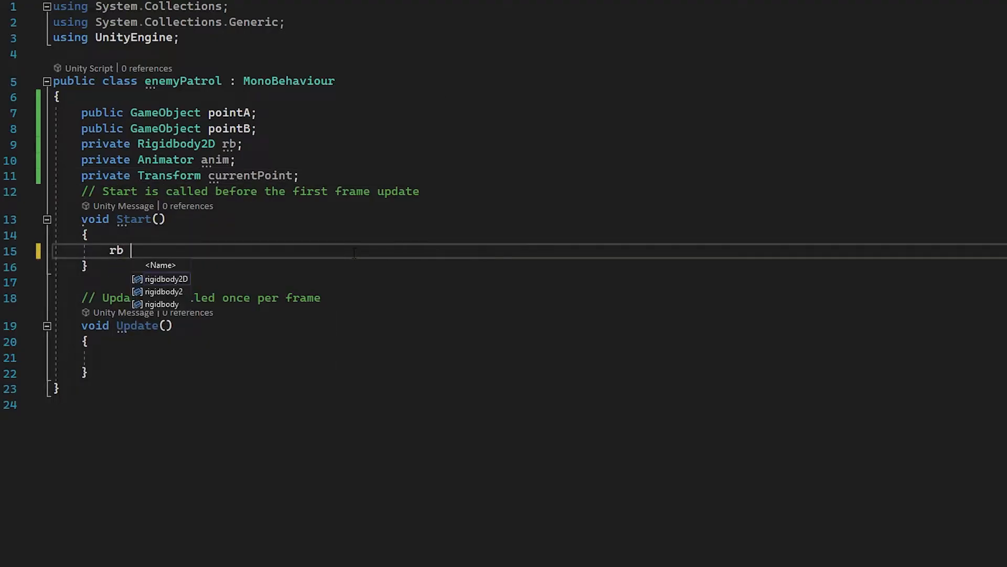
{"action": "type", "text": "= GetComponent<ri"}
{"action": "type", "text": "currentPoint = pointB.transform;"}
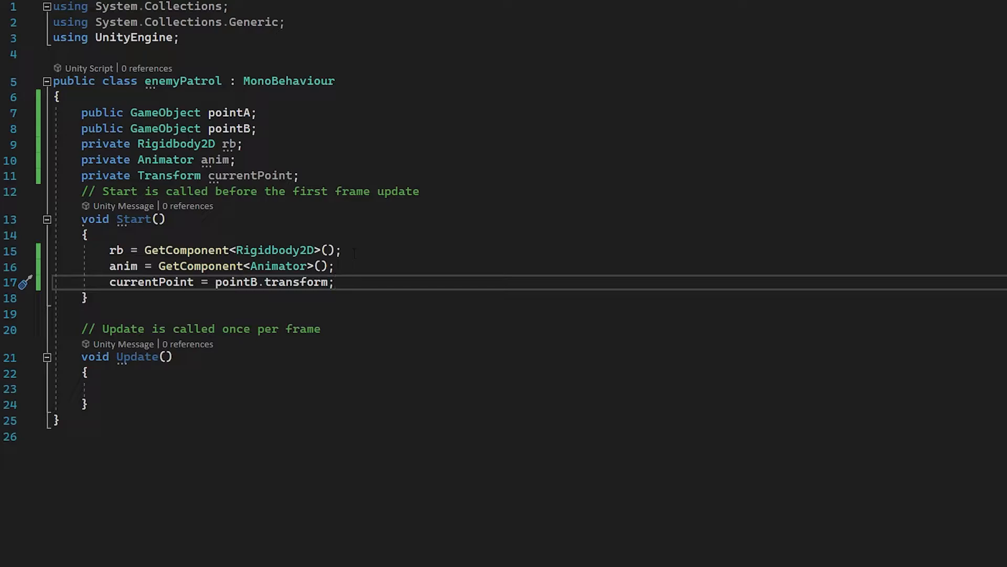
{"action": "left_click", "coordinate": [334, 281]}
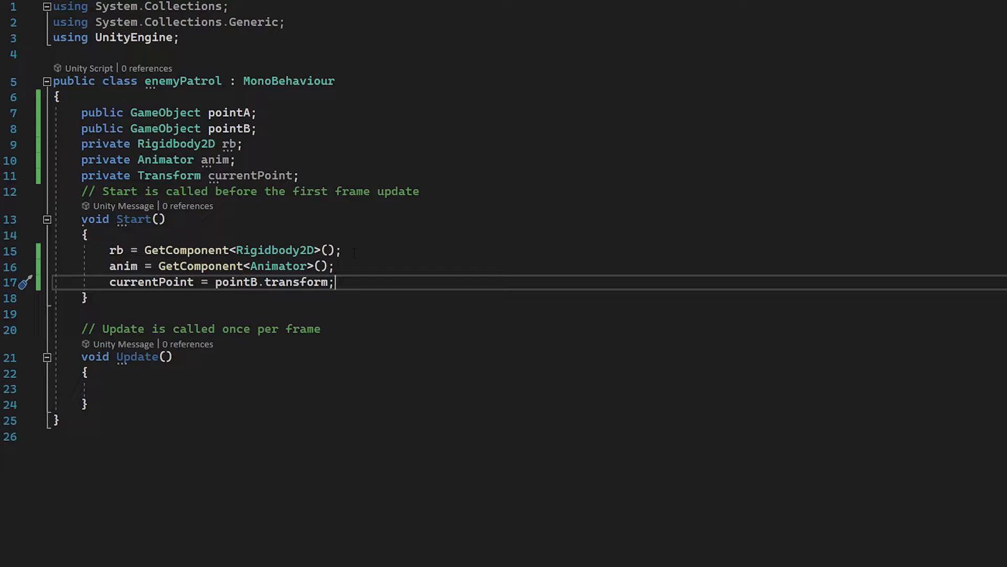
{"action": "type", "text": "anim.setBool(\"is"}
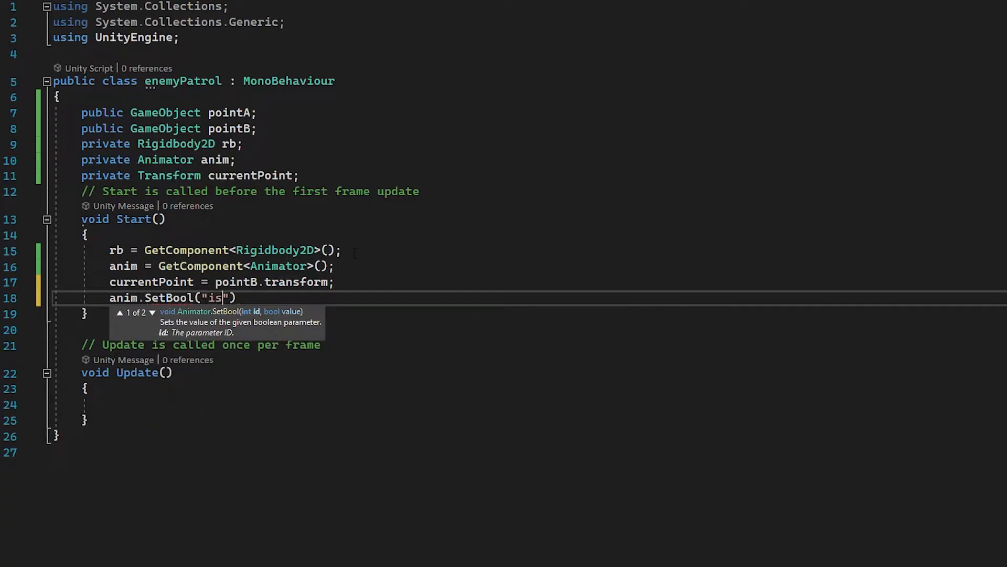
{"action": "type", "text": "Running\", true);"}
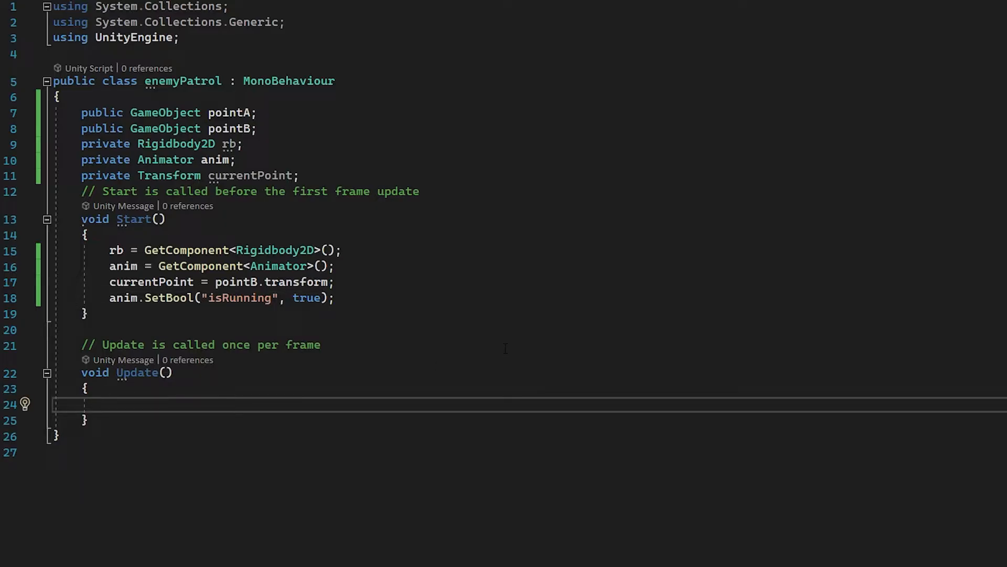
- In Update, store the position and set rb.velocity to (speed, 0) when targeting pointB
{"action": "type", "text": "Vector2 point ="}
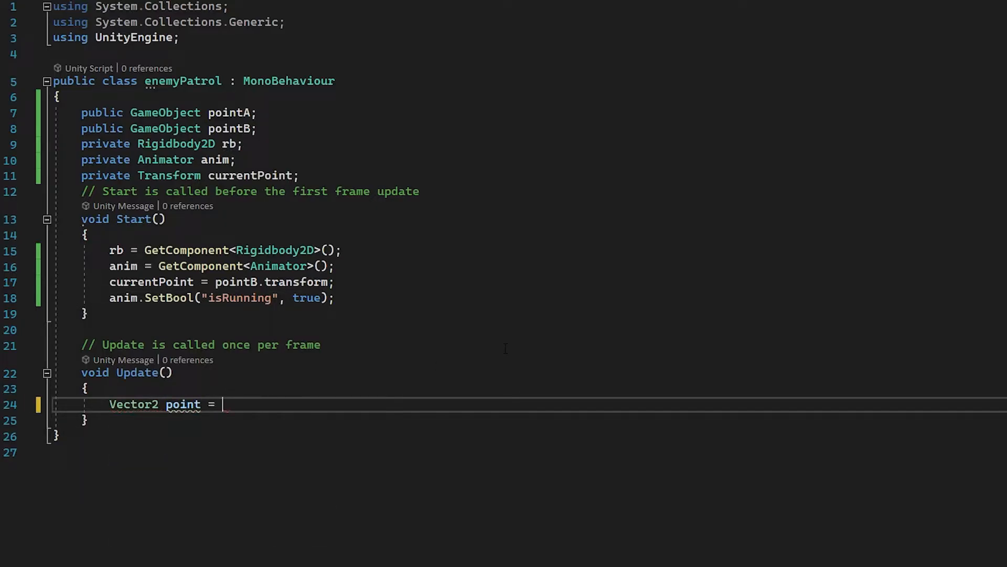
{"action": "type", "text": "currentPoint.position - transform.pos"}
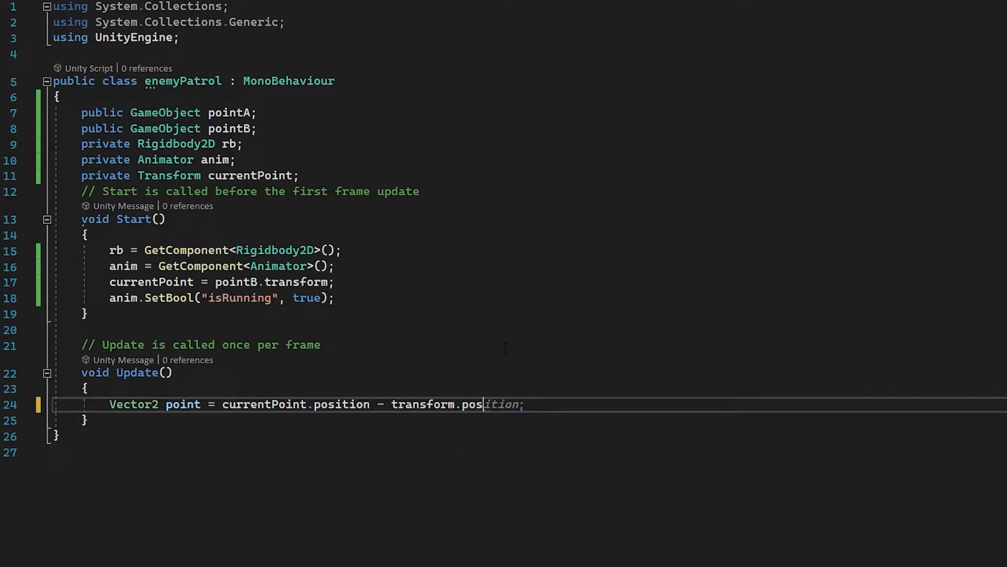
{"action": "key", "text": "Tab"}
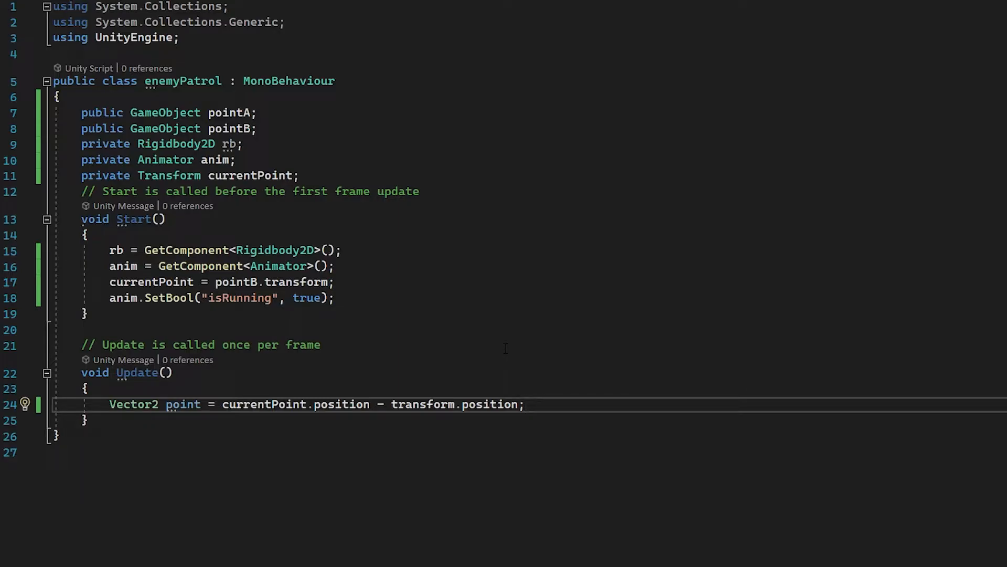
{"action": "type", "text": "if"}
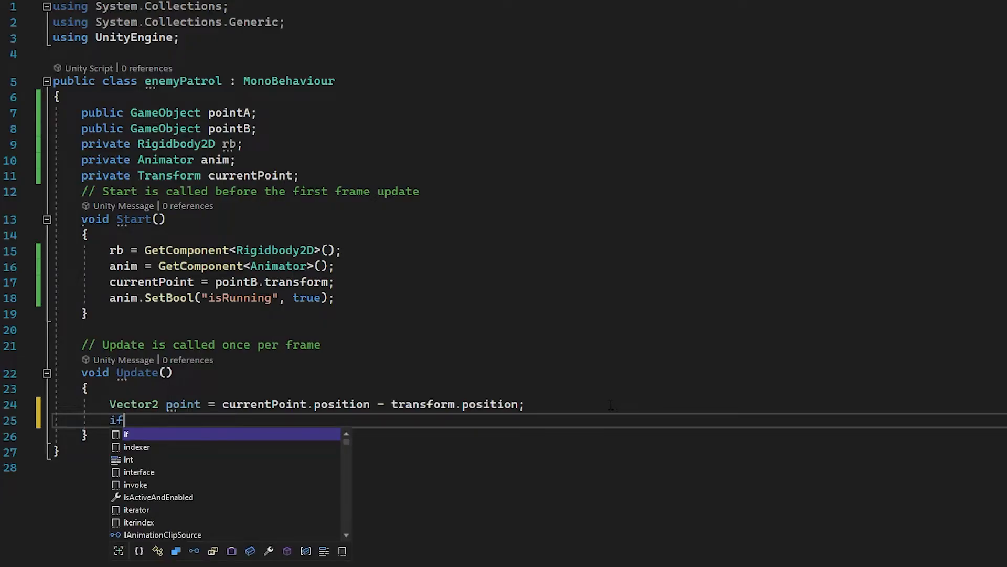
{"action": "type", "text": "(currentPoint ="}
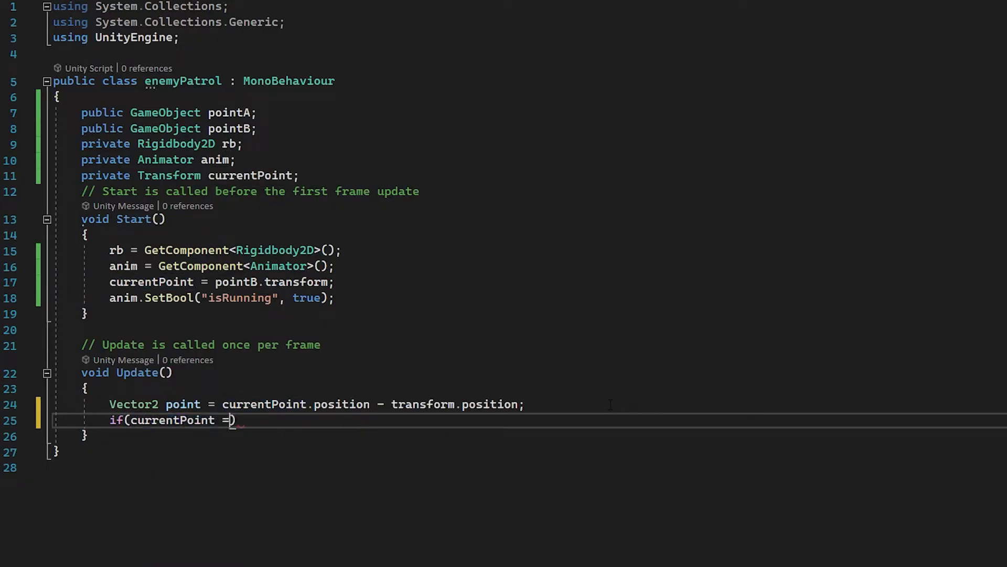
{"action": "type", "text": "= pointB"}
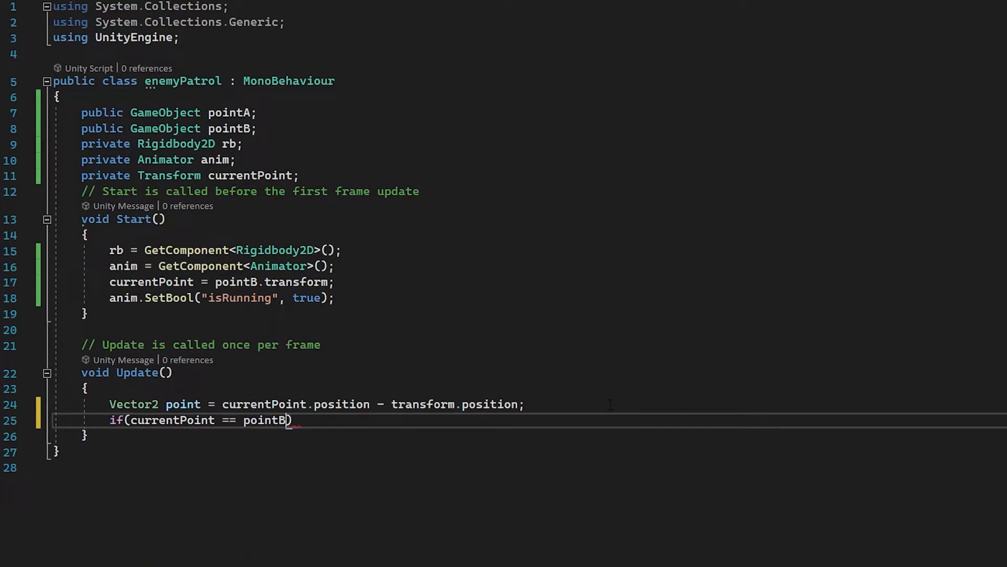
{"action": "type", "text": ".transform"}
{"action": "type", "text": "{"}
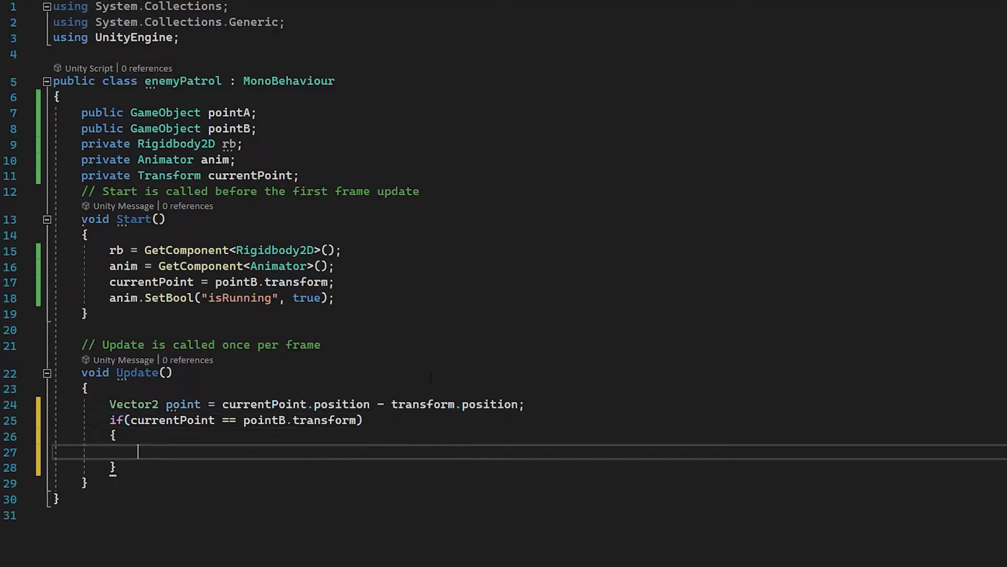
{"action": "type", "text": "rb.velocity ="}
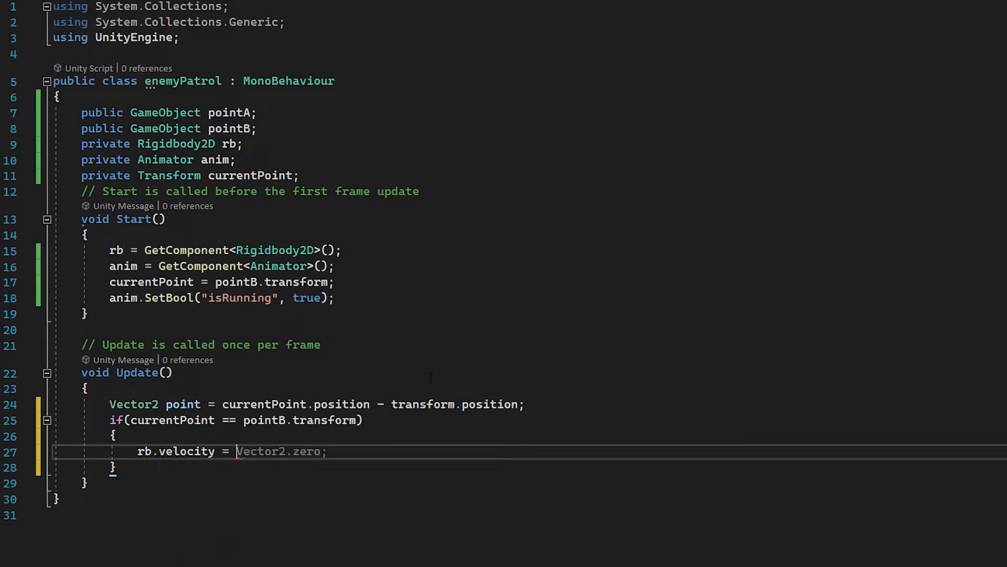
{"action": "type", "text": "new Vector2("}
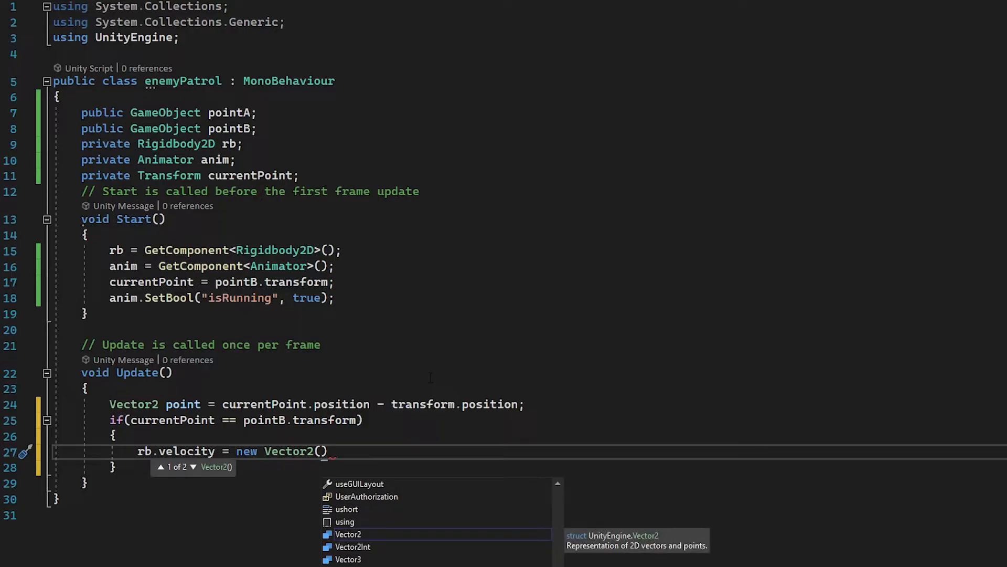
{"action": "type", "text": "speed,"}
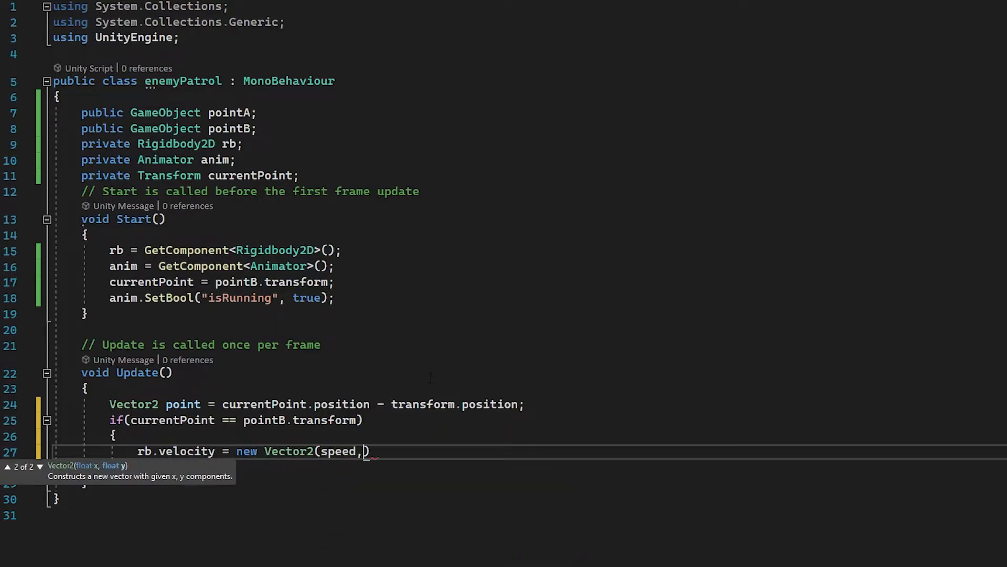
{"action": "type", "text": "0"}
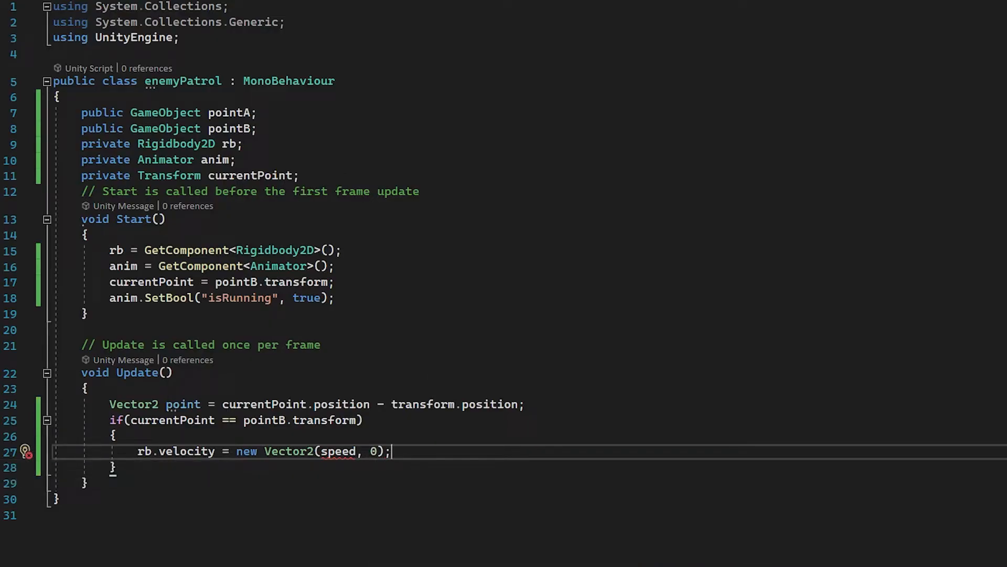
- Declare public float speed and add an else setting velocity to (-speed, 0)
{"action": "type", "text": "public float"}
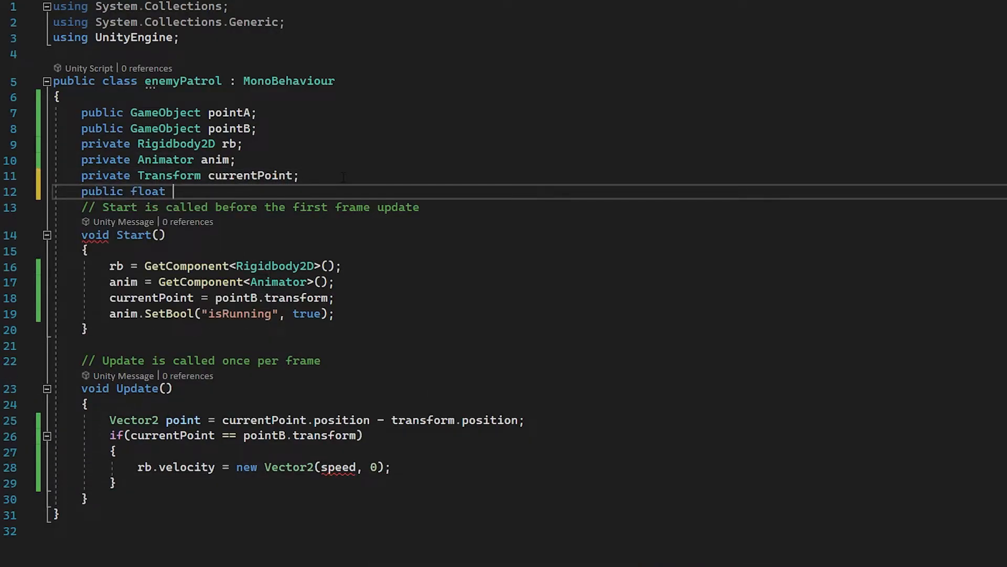
{"action": "type", "text": "else"}
{"action": "type", "text": "rb.velocity = new Vector2(-s"}
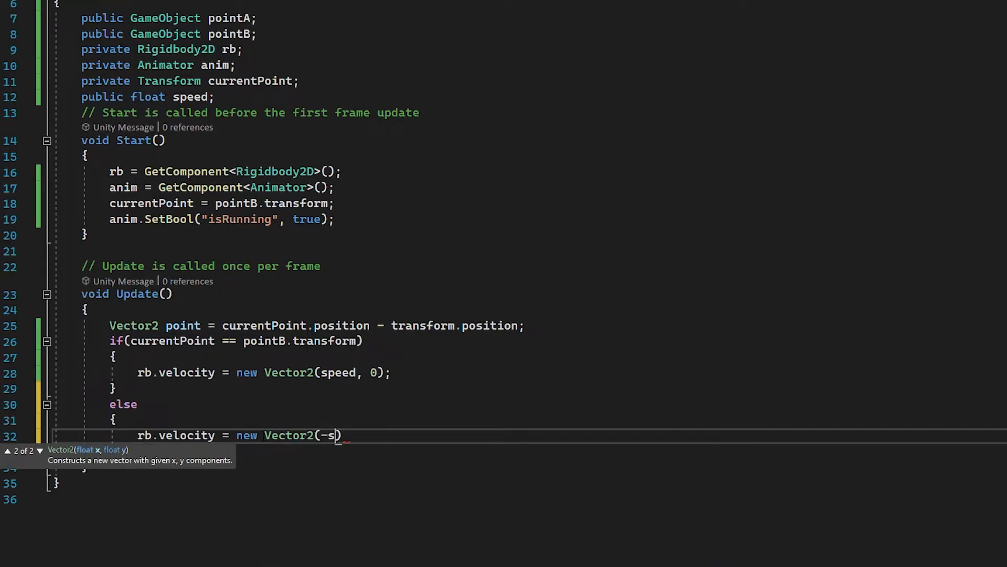
{"action": "type", "text": "peed, 0);"}
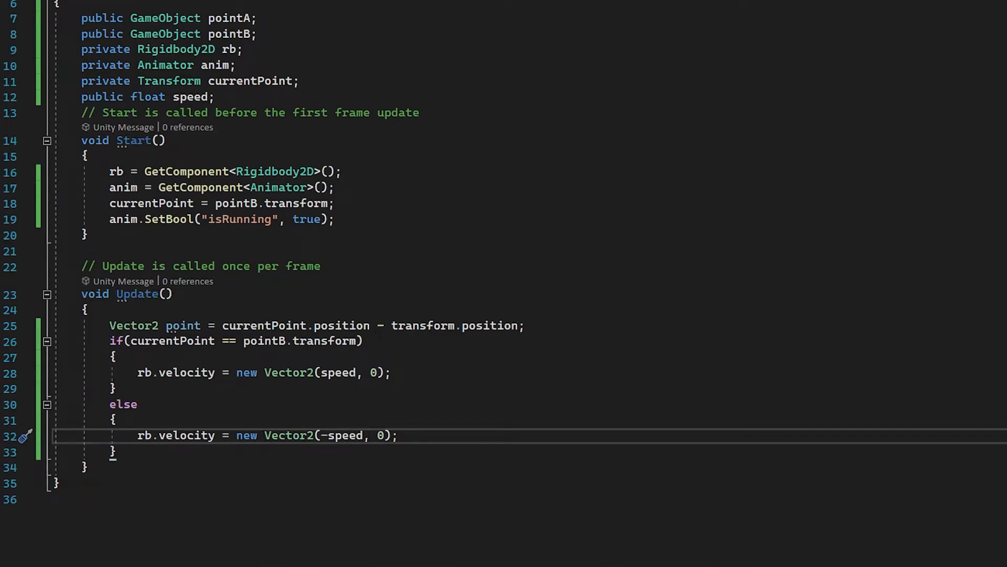
{"action": "double_click", "coordinate": [338, 373]}
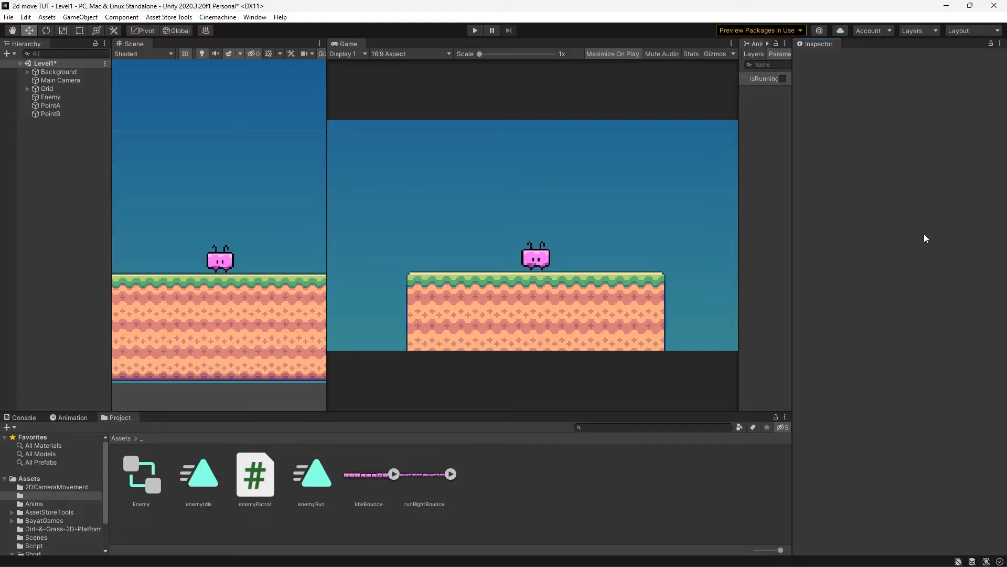
- Set Speed to 2 on the Enemy's Enemy Patrol script
{"action": "left_click", "coordinate": [50, 97]}
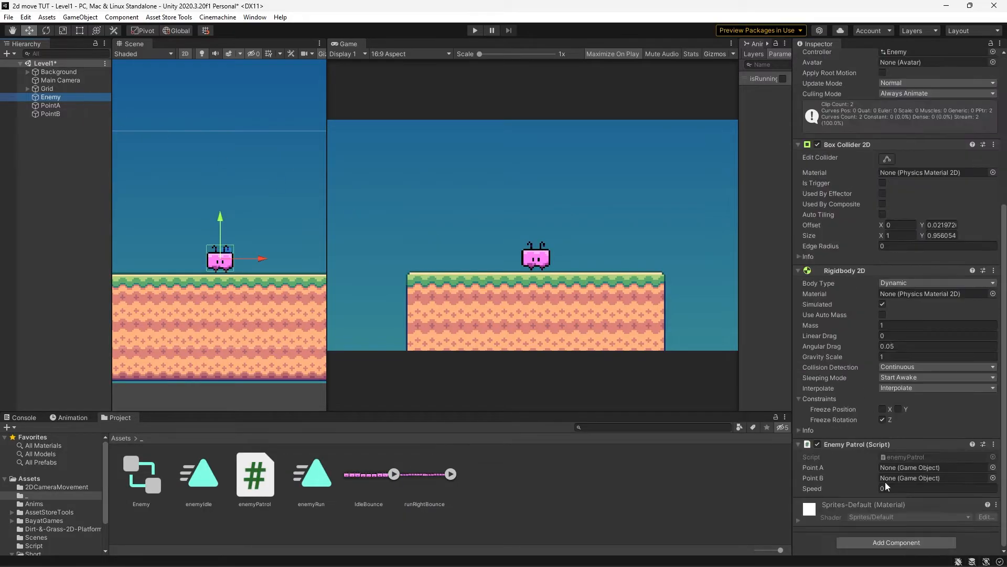
{"action": "left_click", "coordinate": [935, 487]}
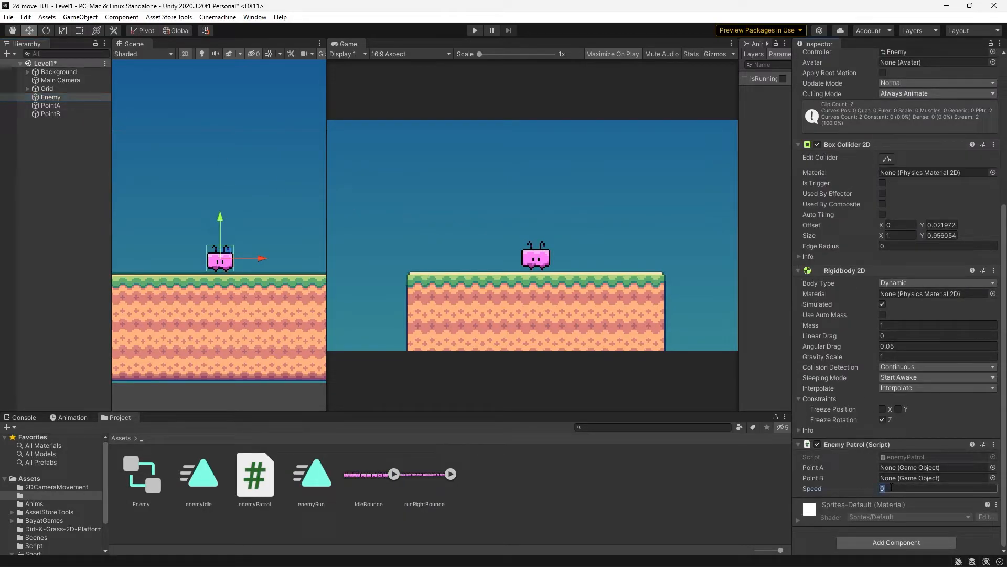
{"action": "type", "text": "2"}
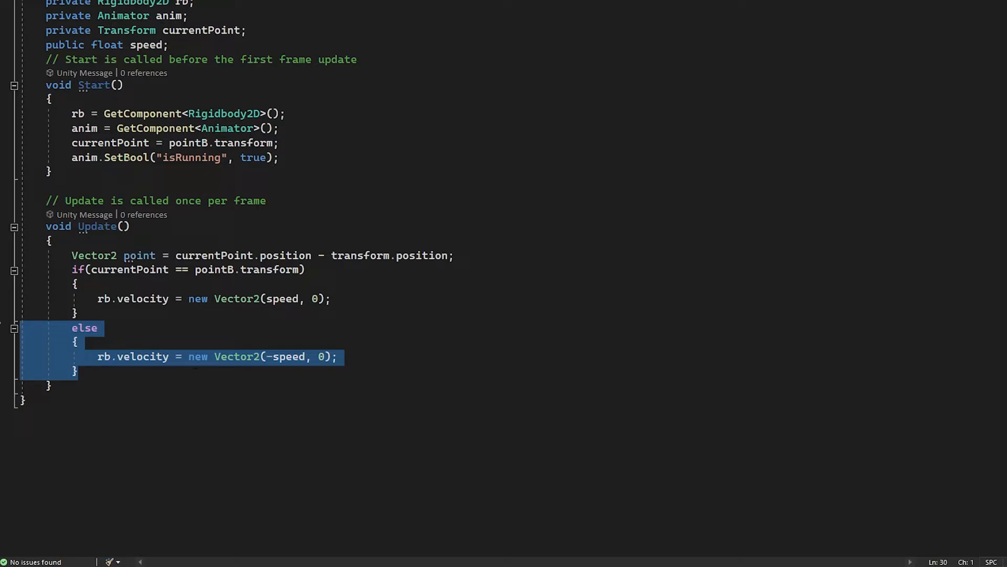
- Add an if: within 0.5f of pointB, set currentPoint to pointA.transform
{"action": "left_click", "coordinate": [77, 372]}
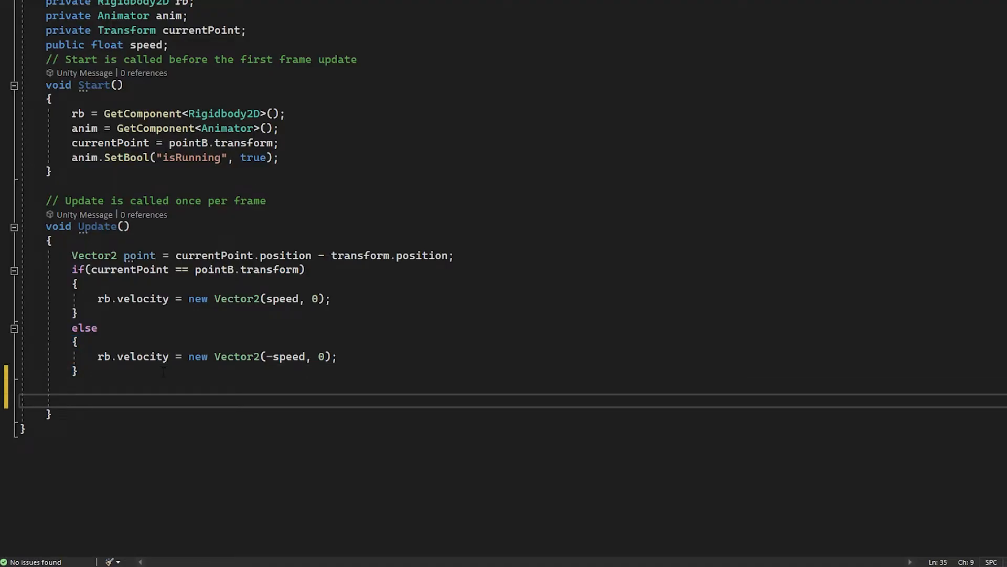
{"action": "type", "text": "if(Vector2.Distance(currentPoint.position, point))"}
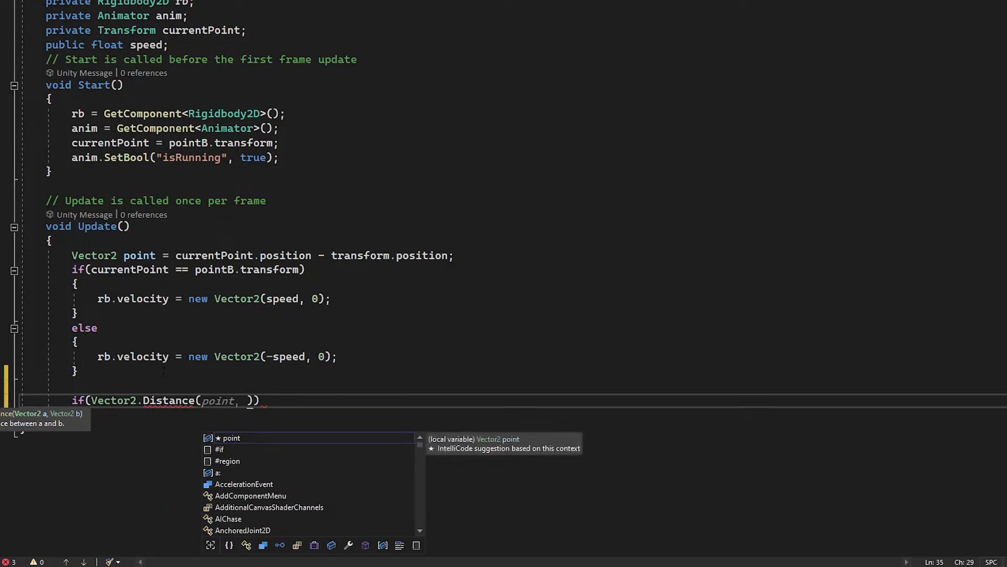
{"action": "type", "text": "transform"}
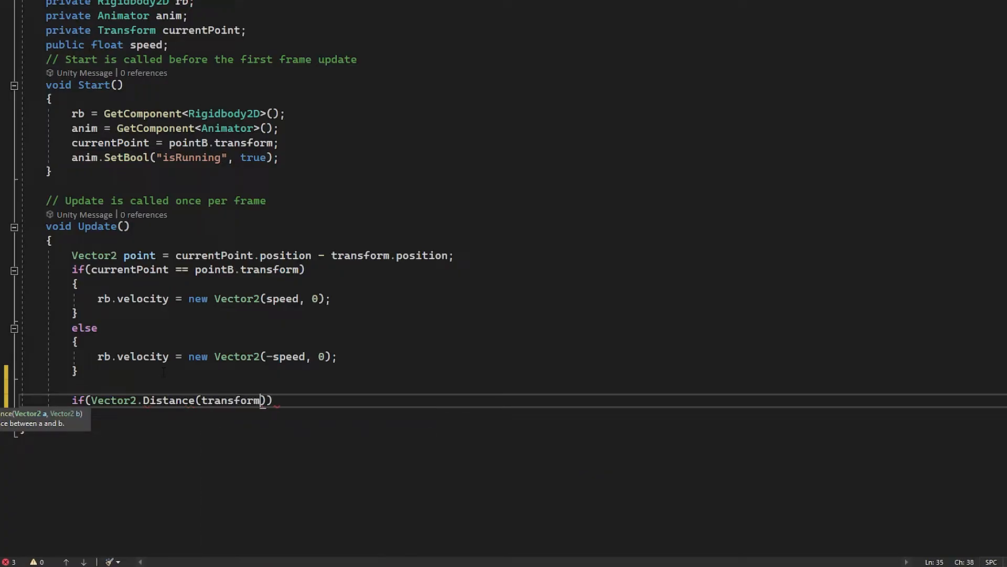
{"action": "type", "text": ".position, currentPoint.position) <"}
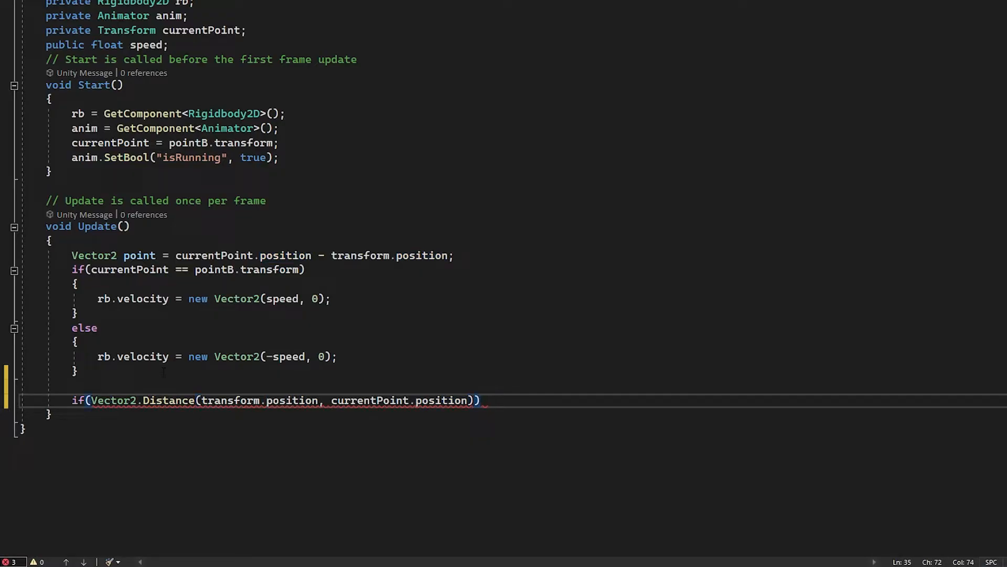
{"action": "type", "text": "<"}
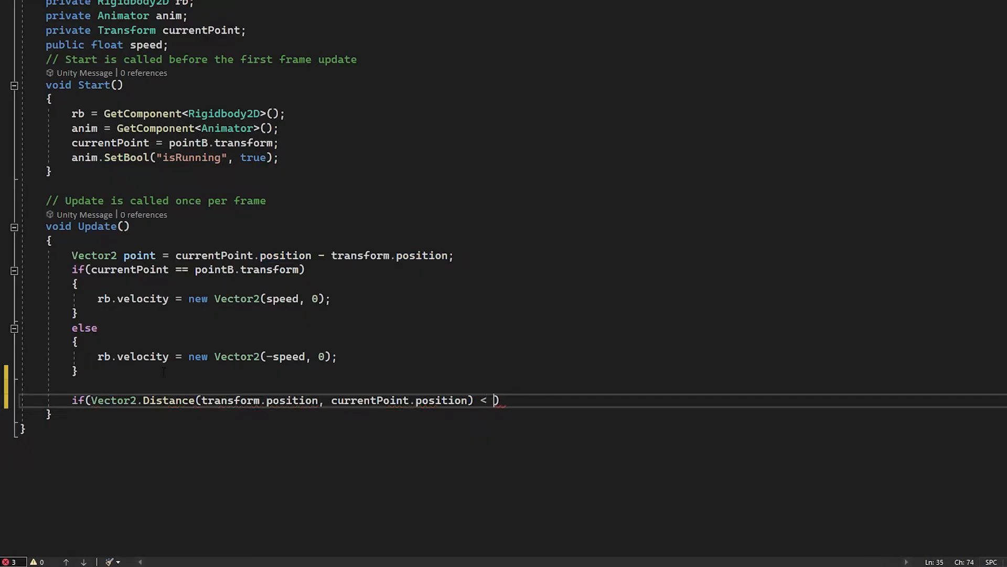
{"action": "type", "text": "0.5f"}
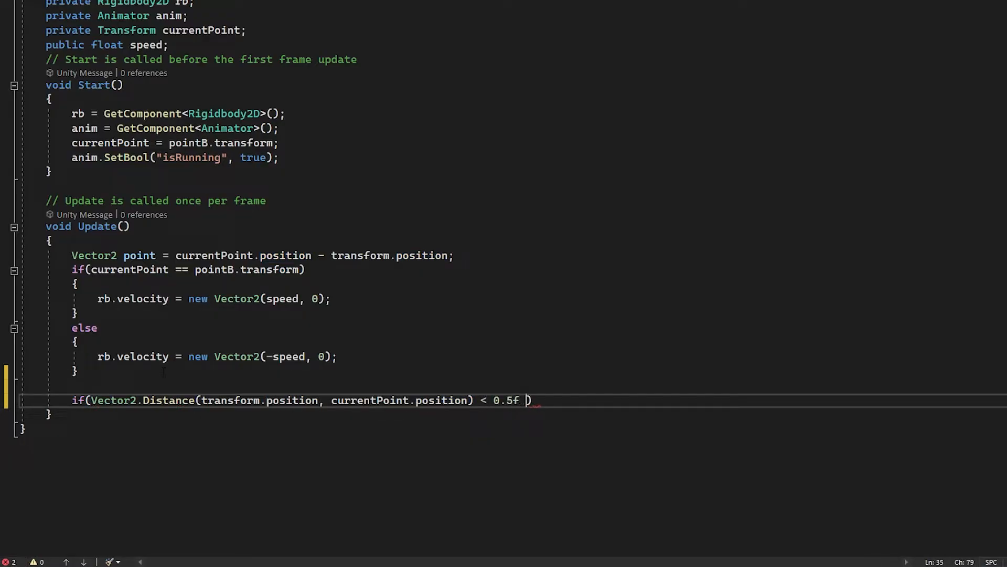
{"action": "type", "text": "&& currentPoint == pointB.transform"}
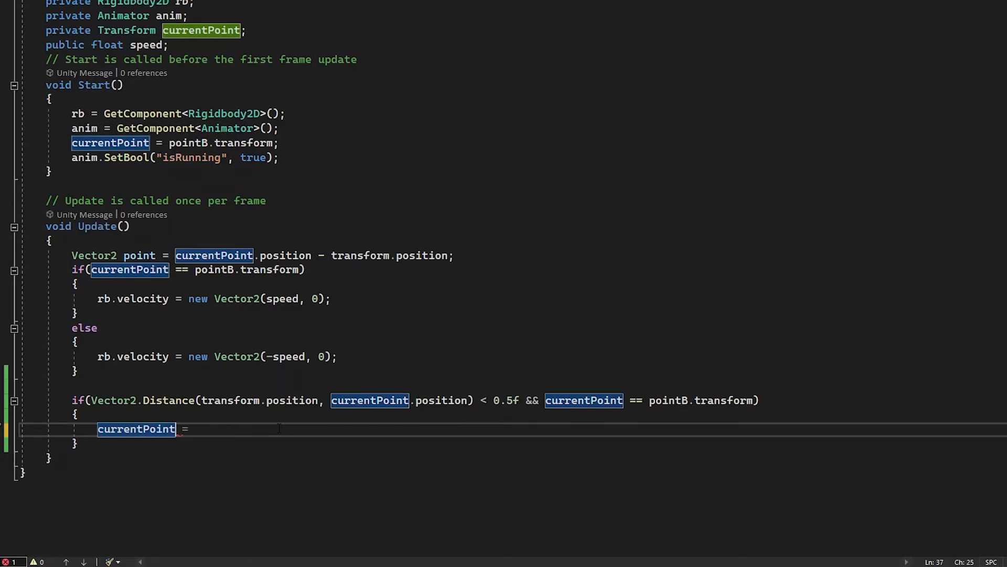
{"action": "type", "text": "pointA"}
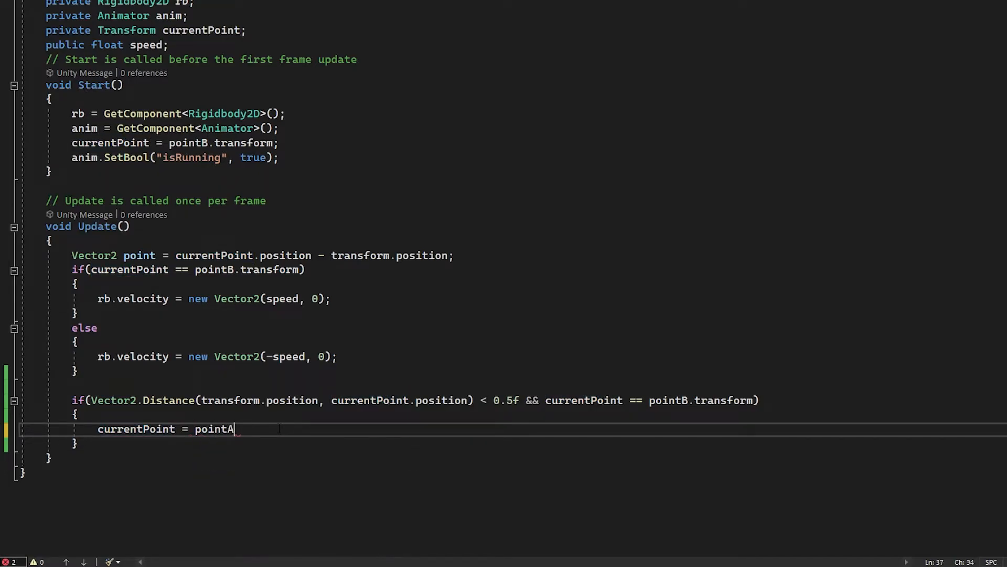
{"action": "type", "text": ".transform;"}
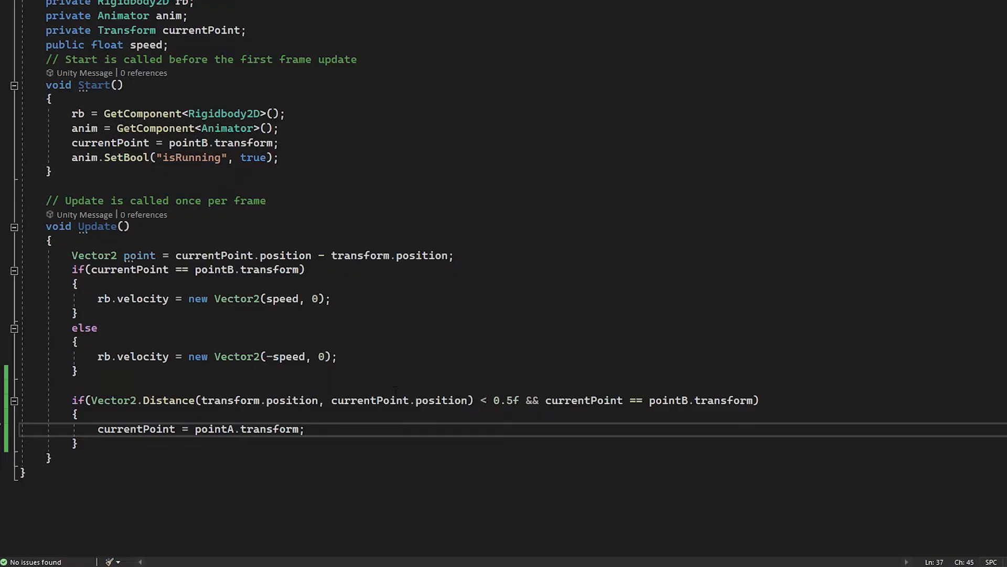
{"action": "left_click", "coordinate": [305, 429]}
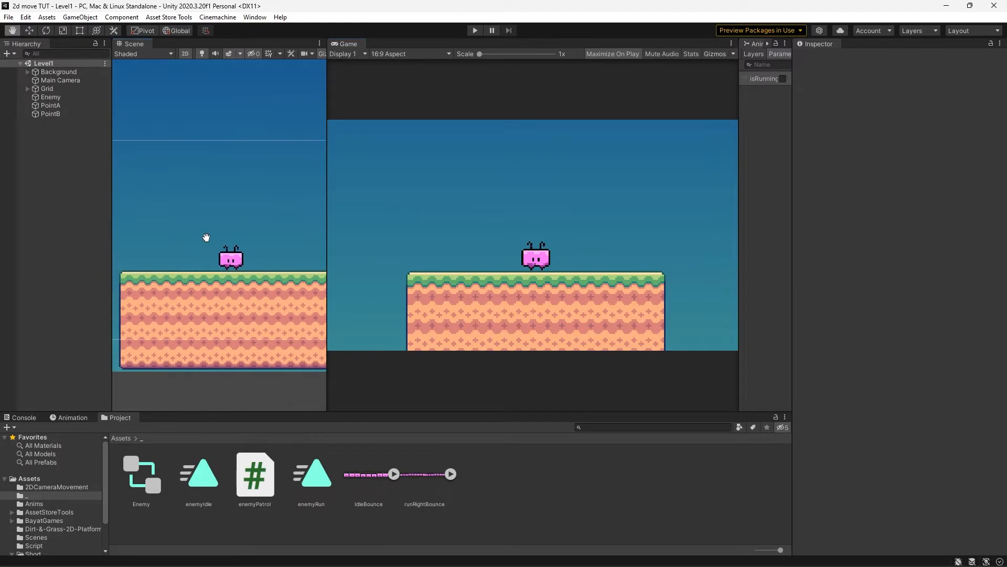
{"action": "left_click", "coordinate": [51, 105]}
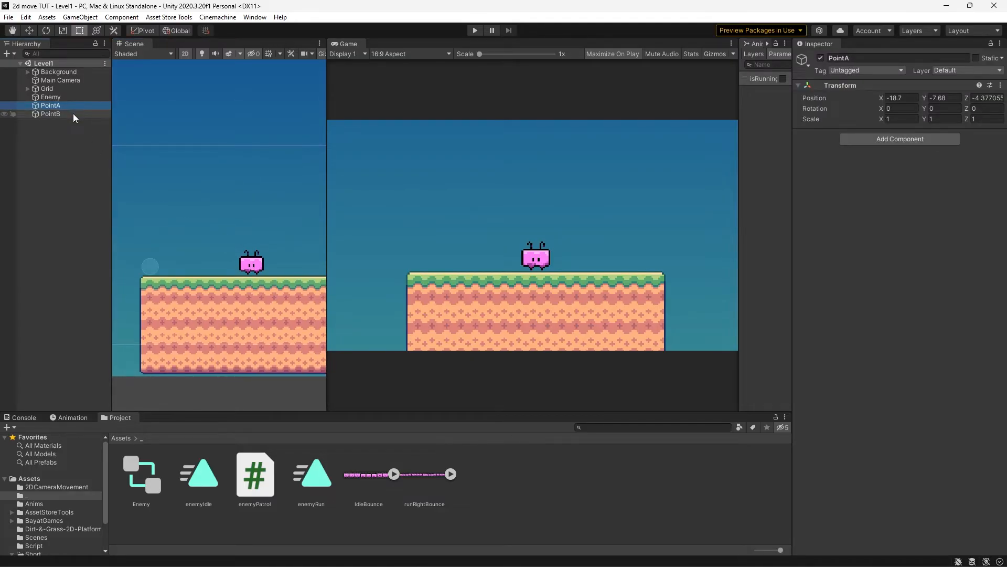
{"action": "left_click", "coordinate": [802, 58]}
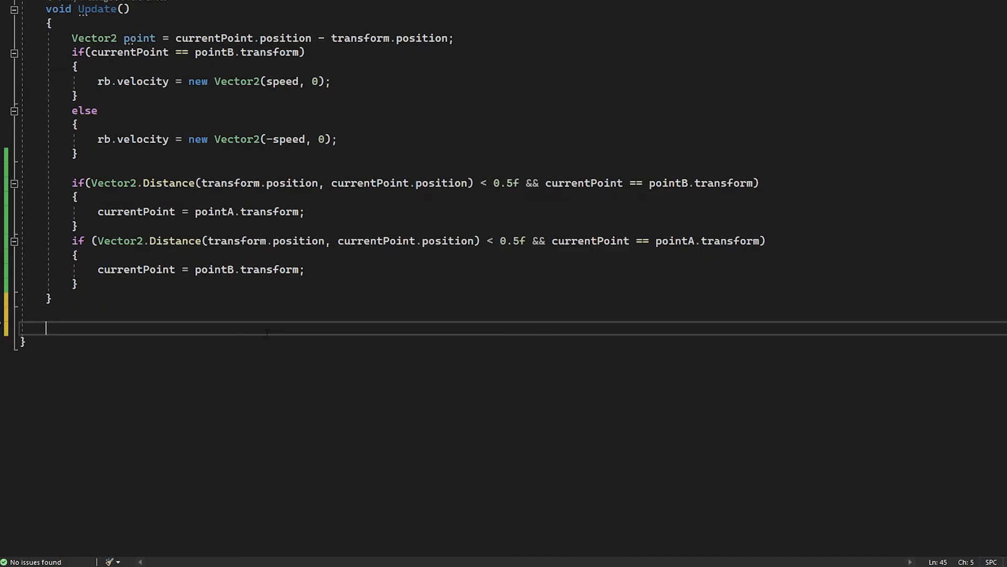
- Add OnDrawGizmos calling Gizmos.DrawWireSphere at pointA and pointB with radius 0.5f
{"action": "type", "text": "private void ondrawGizmos("}
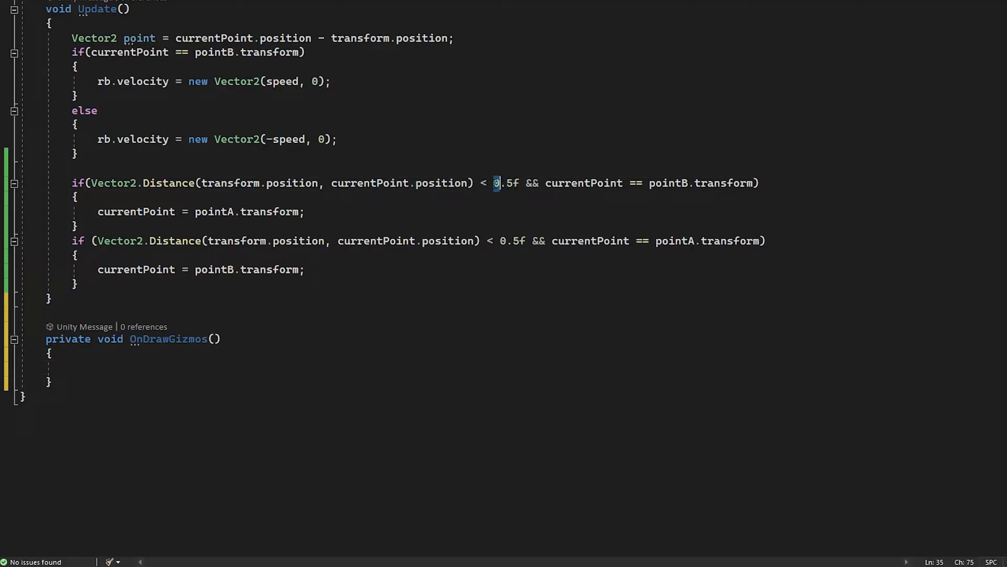
{"action": "type", "text": "gizm"}
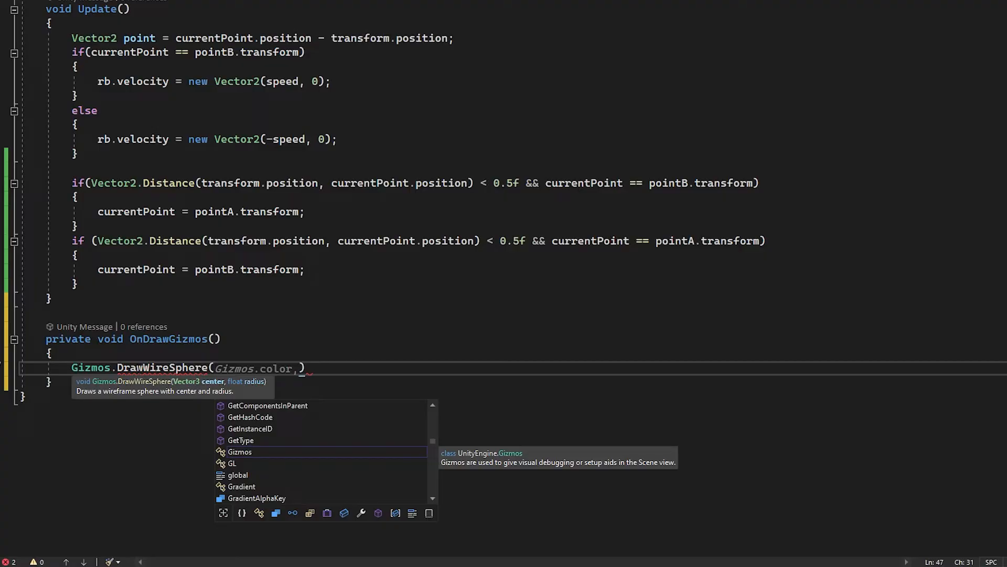
{"action": "type", "text": "pointA.transform"}
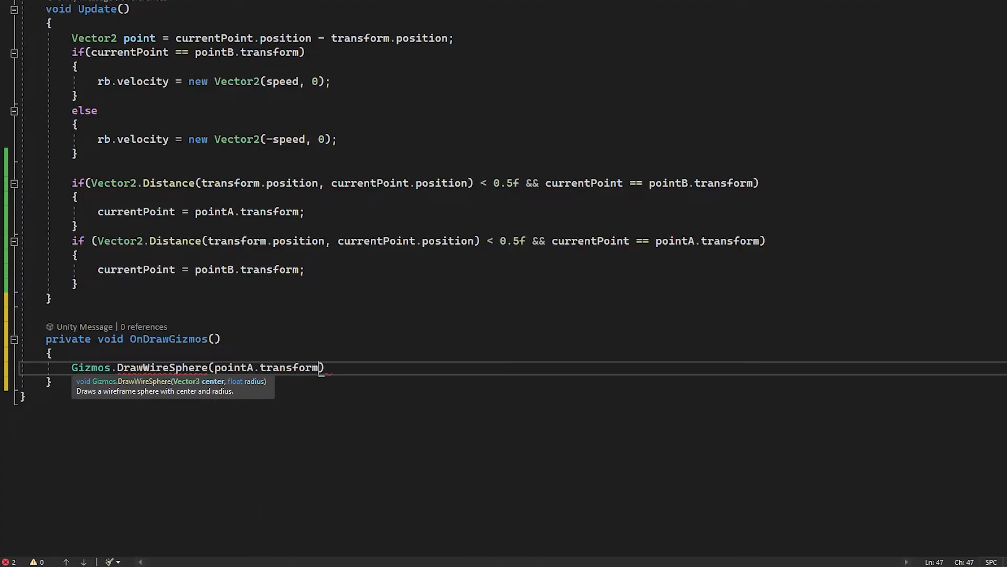
{"action": "type", "text": ".position,"}
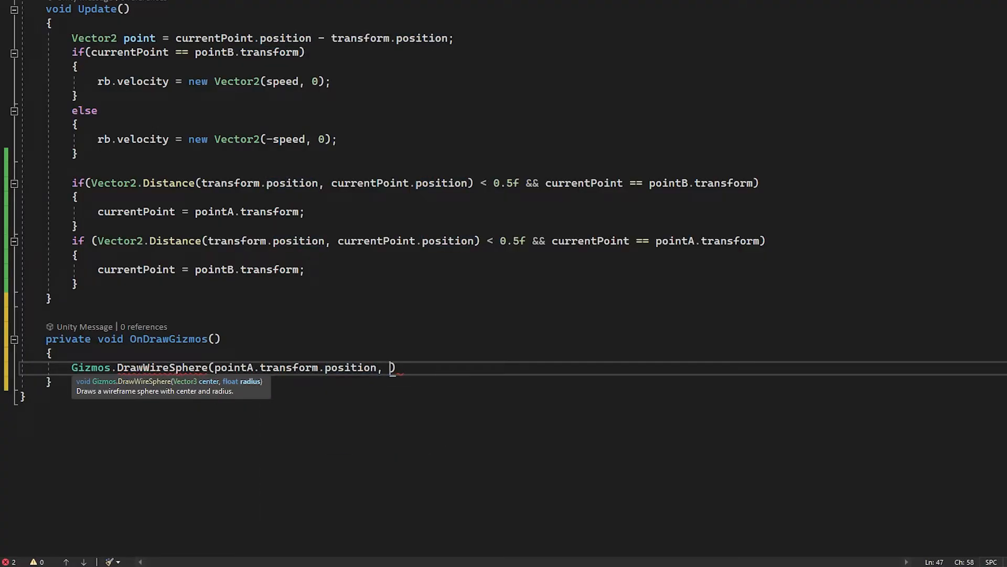
{"action": "type", "text": "0.5f"}
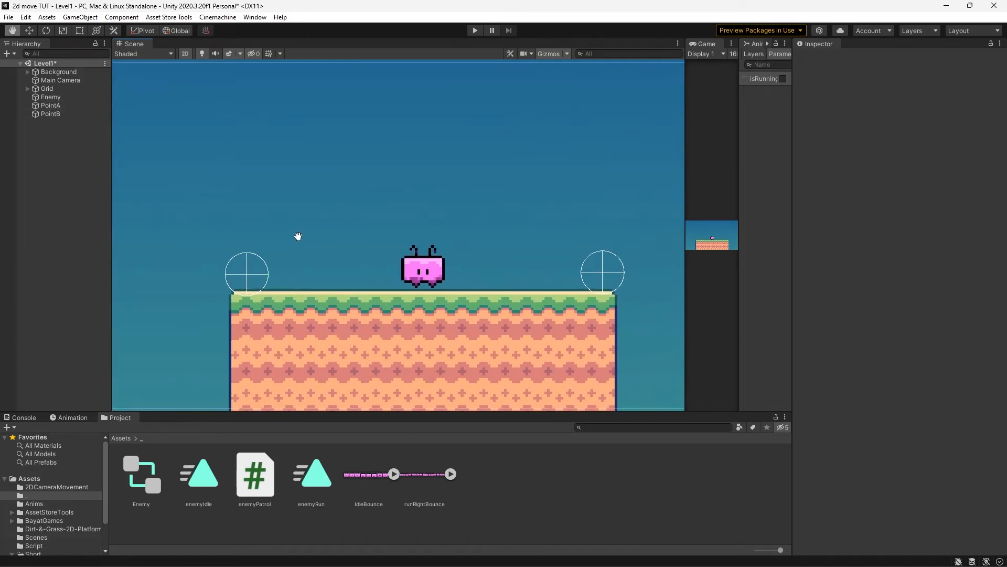
- Add Gizmos.DrawLine from pointA to pointB, then select PointA to check the line
{"action": "left_click", "coordinate": [49, 97]}
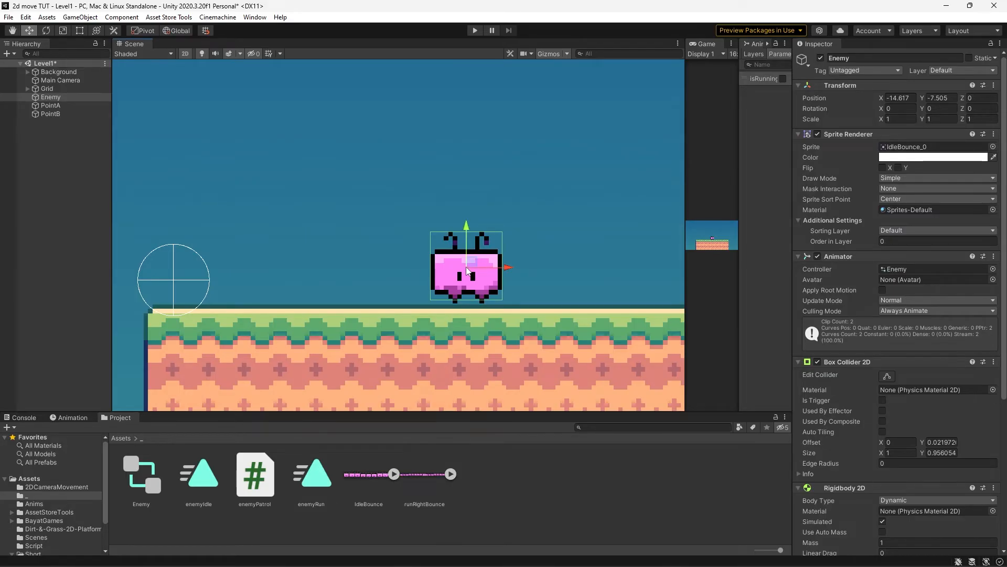
{"action": "mouse_move", "coordinate": [208, 276]}
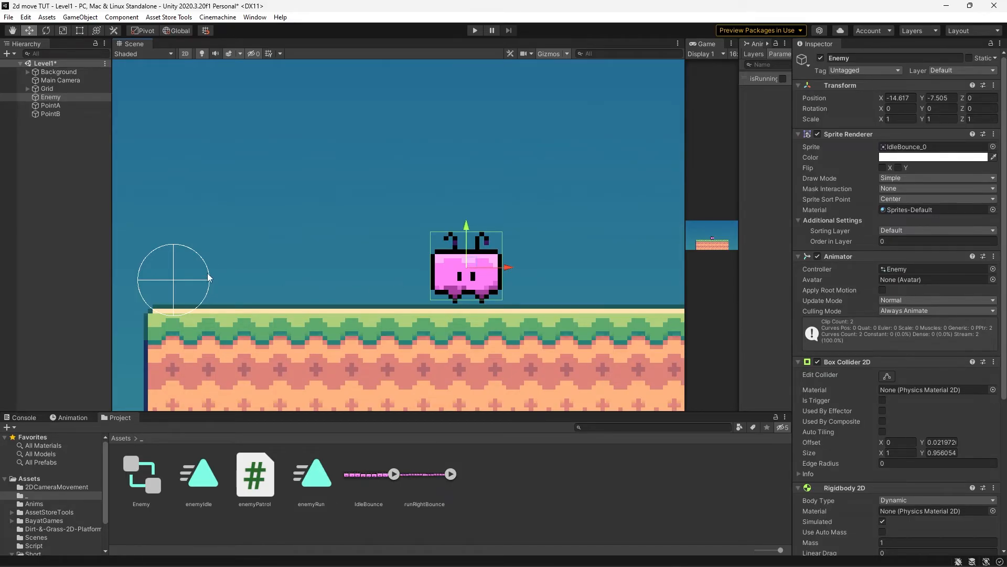
{"action": "scroll", "scroll_direction": "down", "scroll_amount": 3}
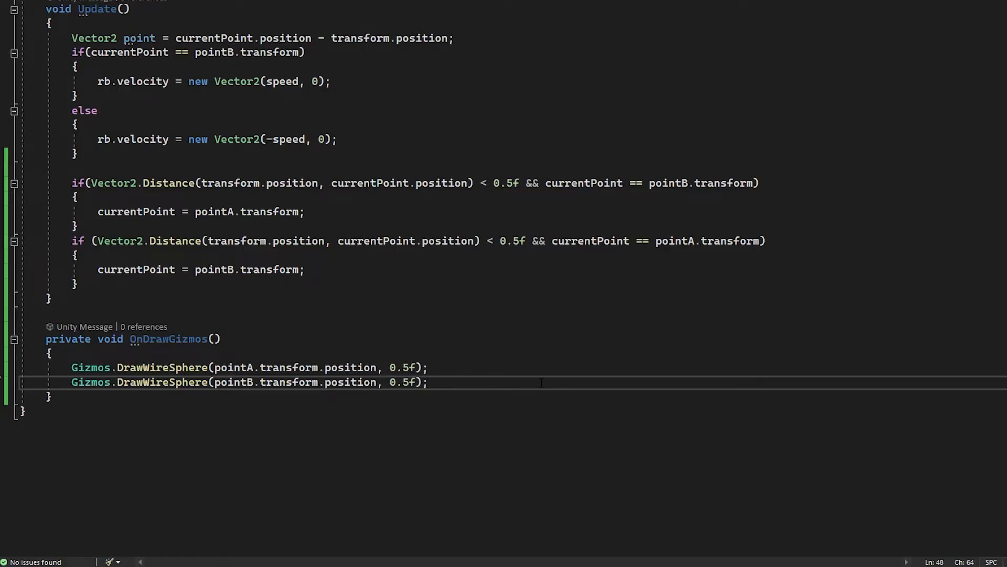
{"action": "type", "text": "g"}
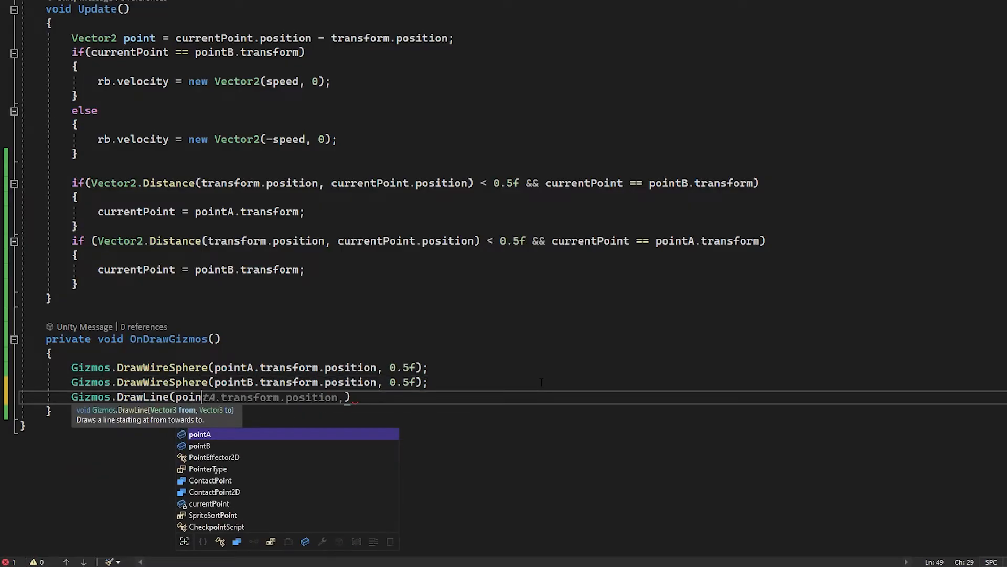
{"action": "key", "text": "Tab"}
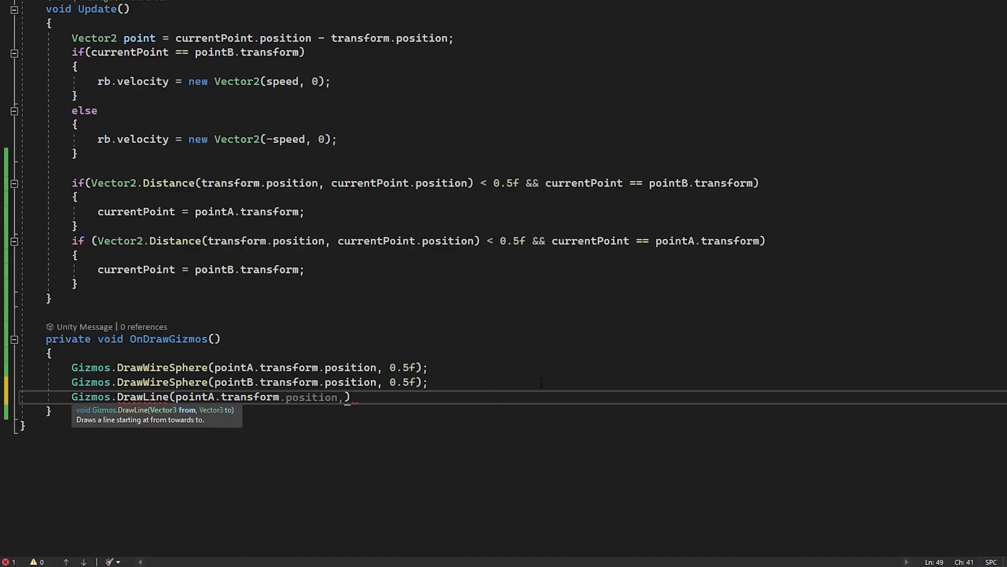
{"action": "type", "text": "pointB.tr"}
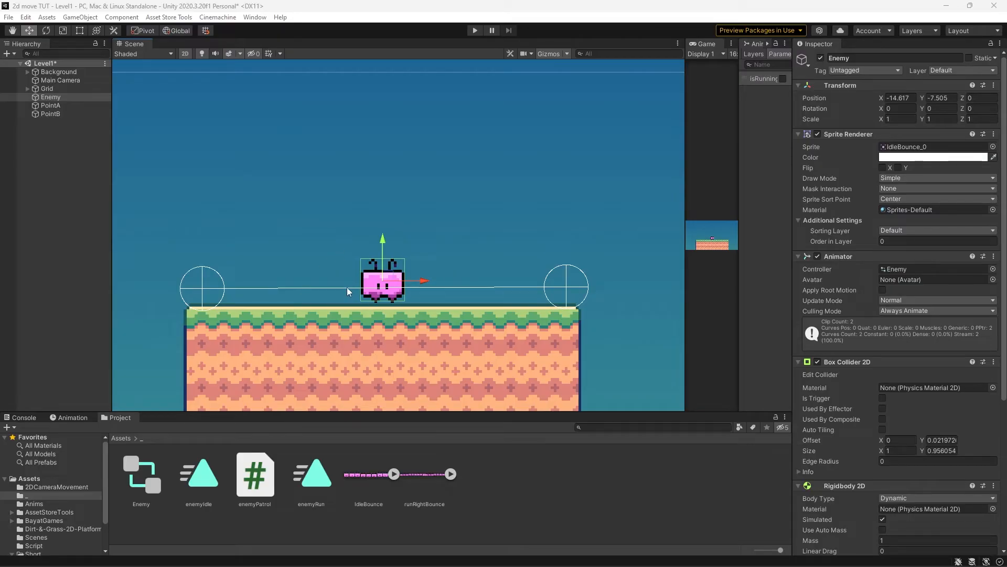
{"action": "left_click", "coordinate": [50, 105]}
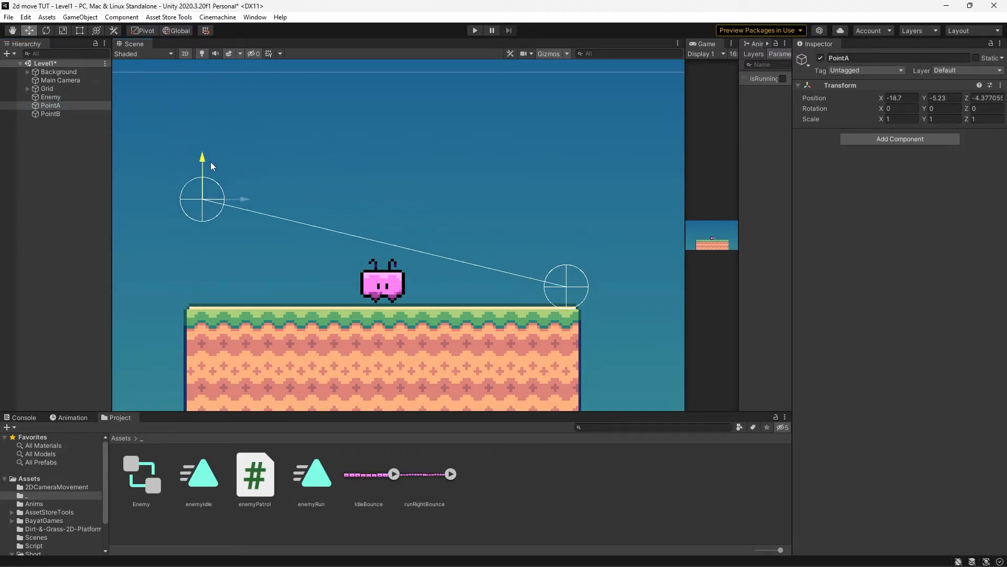
{"action": "left_click", "coordinate": [50, 114]}
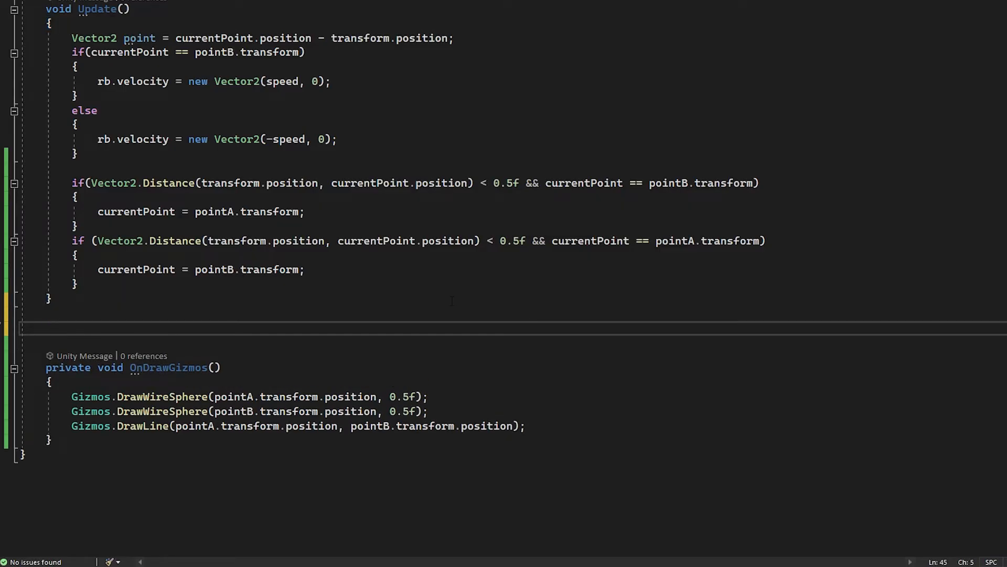
- Write private void flip() that copies transform.localScale, negates its x, and assigns it back
{"action": "type", "text": "private void flip("}
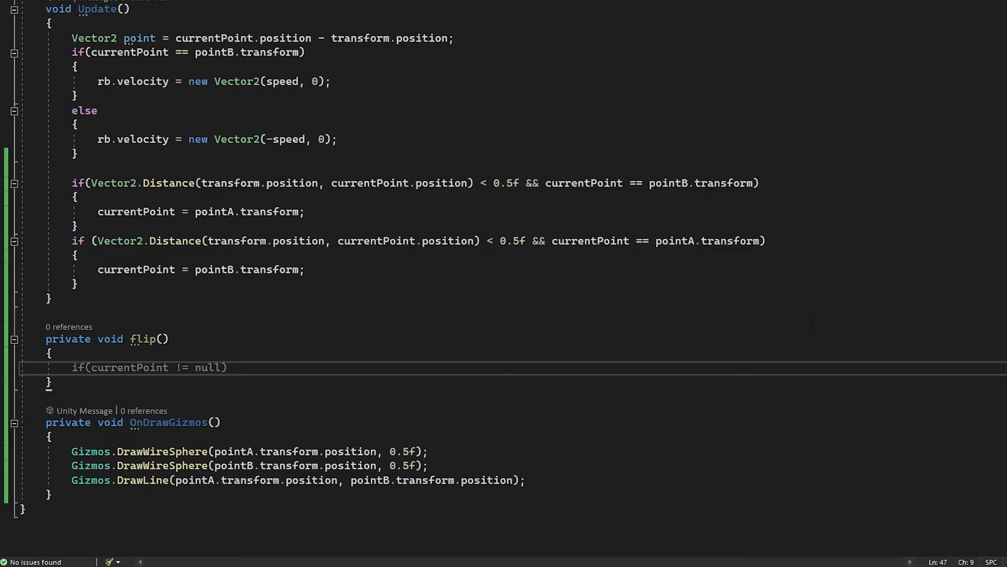
{"action": "type", "text": "vector3 localScale ="}
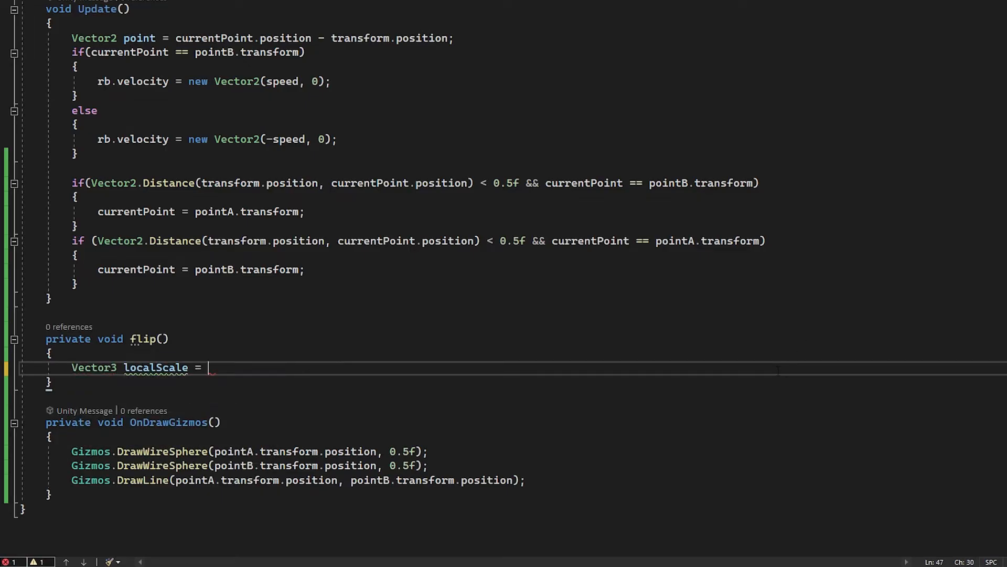
{"action": "type", "text": "transform.localScale;"}
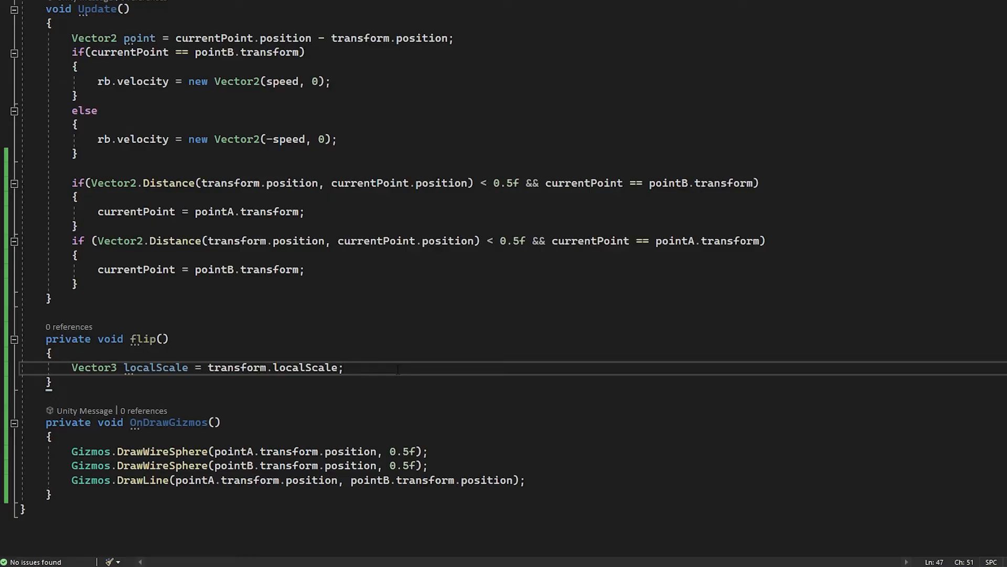
{"action": "type", "text": "localScale.x *="}
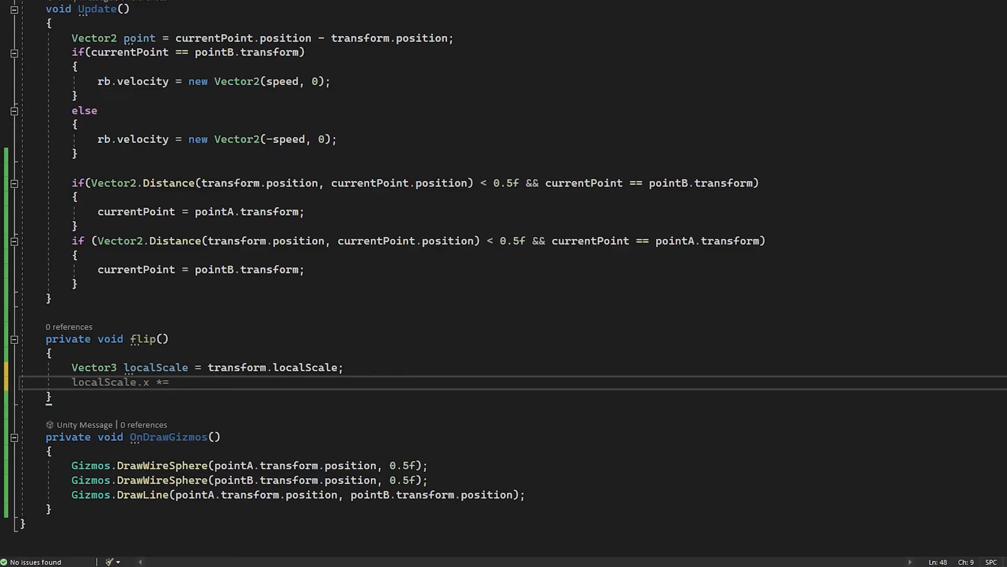
{"action": "type", "text": "localScale.x *= -1"}
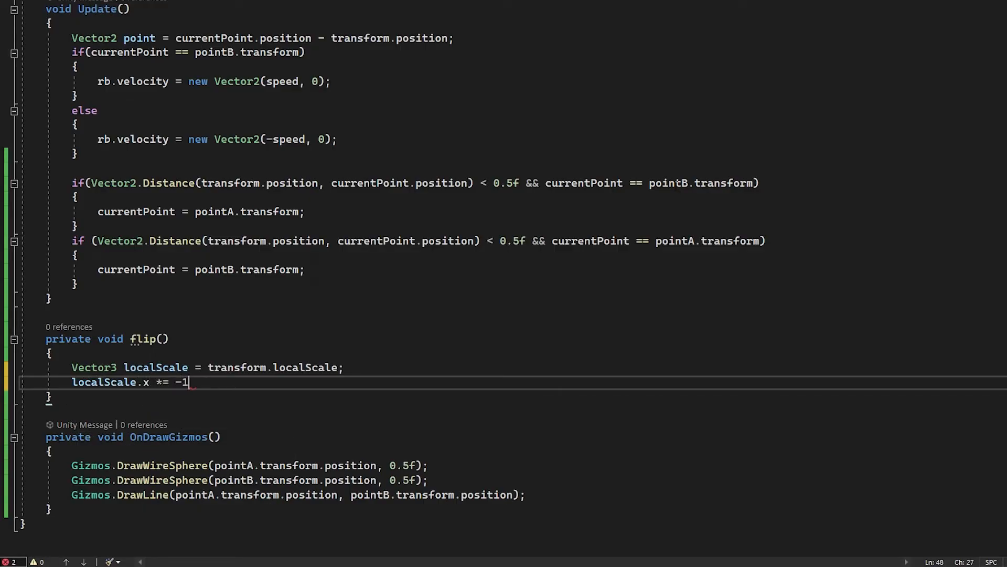
{"action": "type", "text": ";"}
{"action": "type", "text": "transform.localScale = loca"}
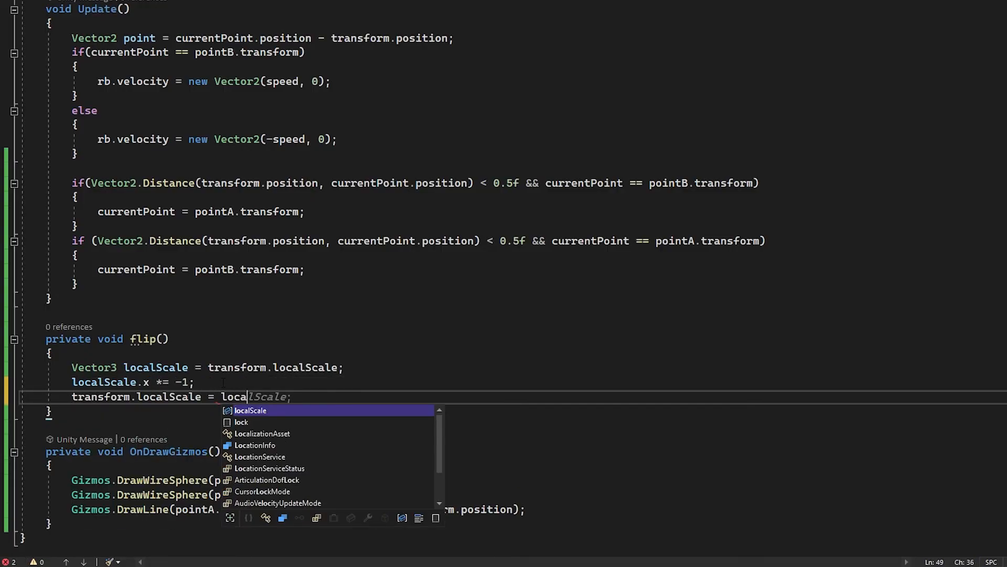
{"action": "key", "text": "Tab"}
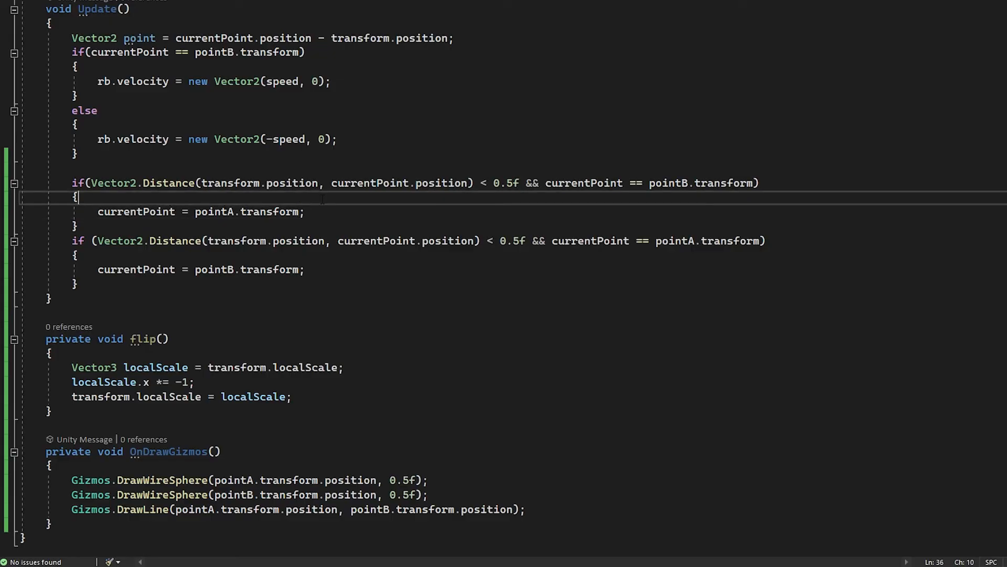
- Call flip() inside both PointA and PointB distance checks in Update, then review the script
{"action": "type", "text": "flip();"}
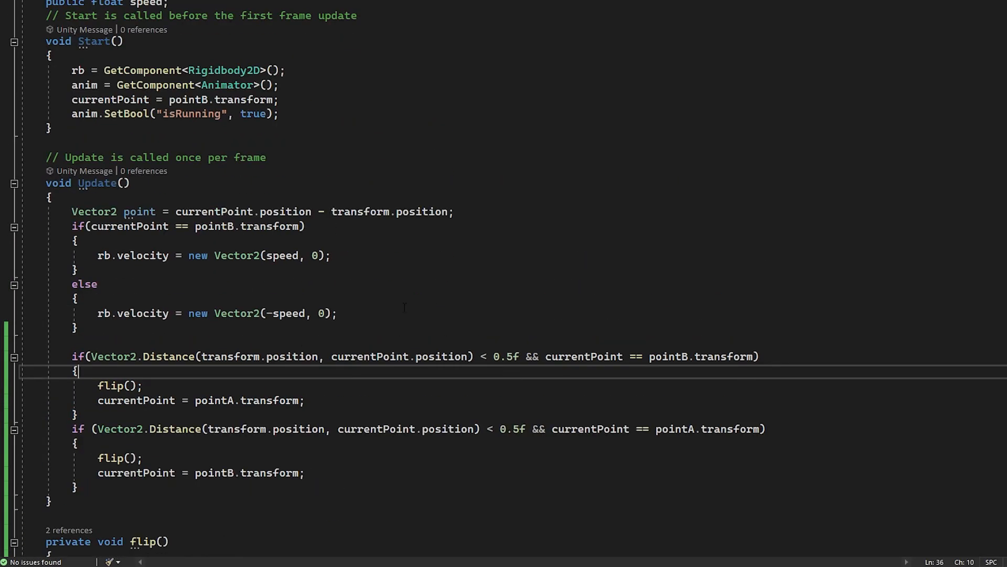
{"action": "scroll", "scroll_direction": "down", "scroll_amount": 3}
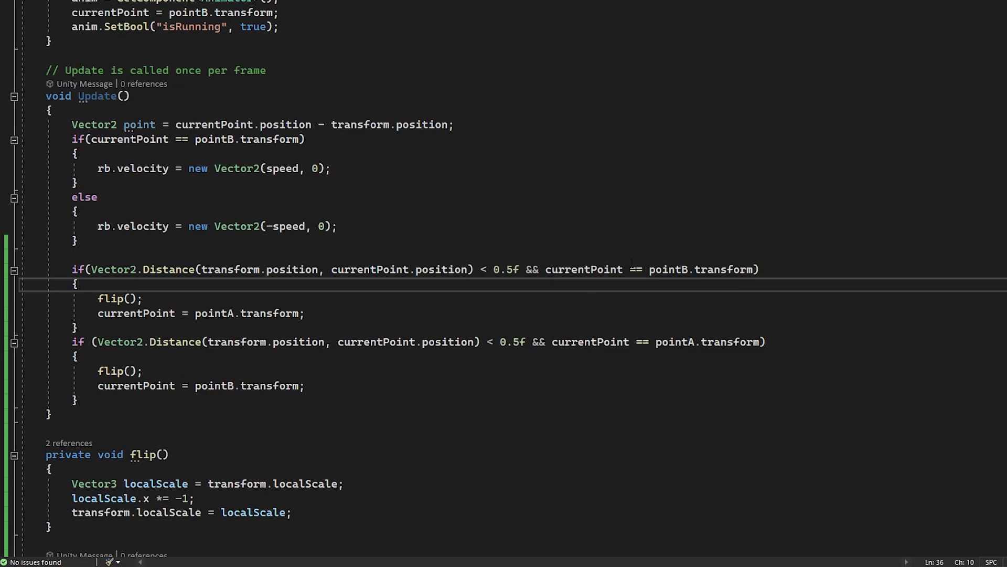
{"action": "scroll", "scroll_direction": "down", "scroll_amount": 3}
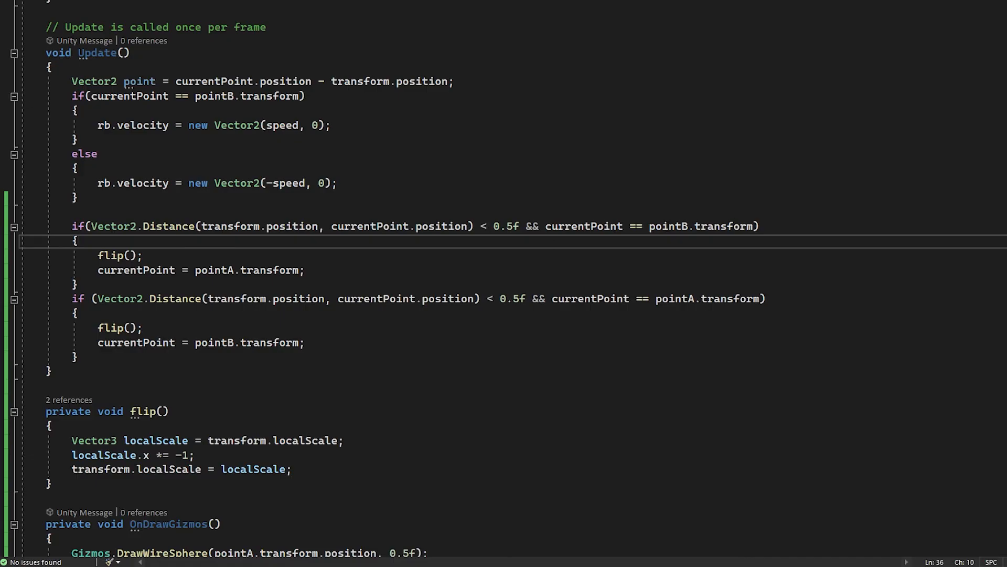
{"action": "scroll", "scroll_direction": "down", "scroll_amount": 3}
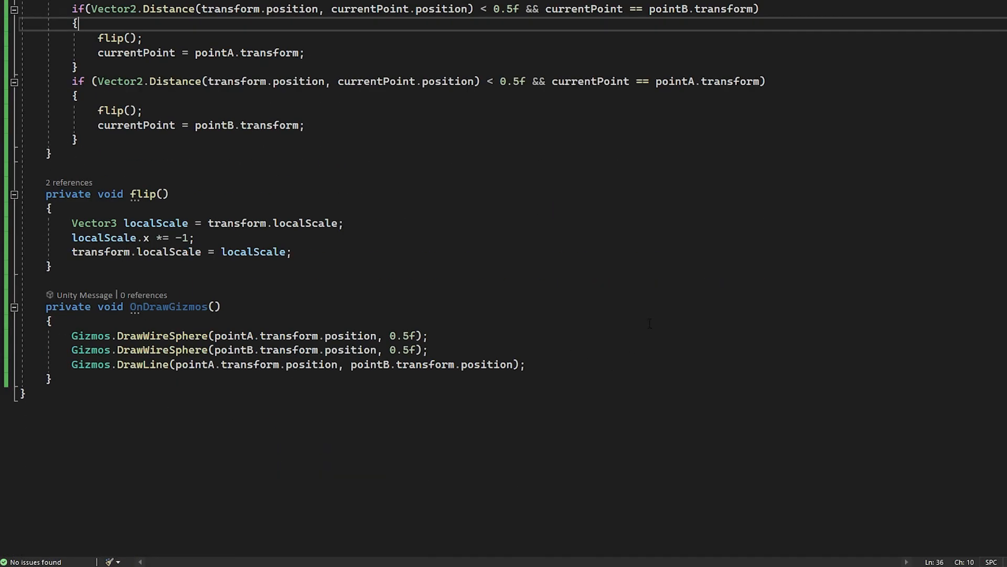